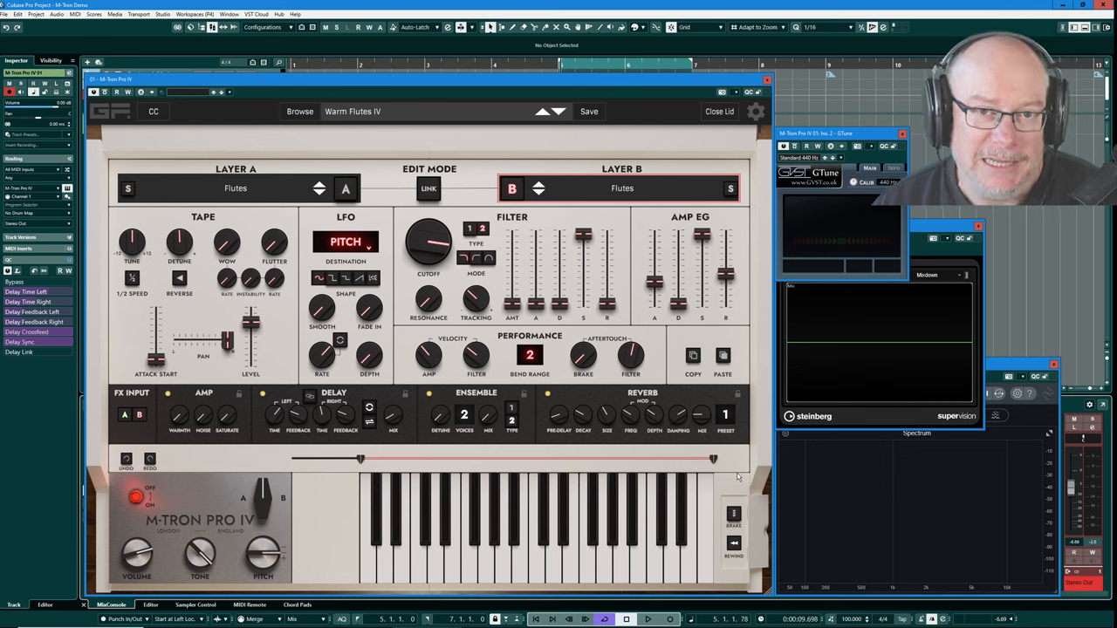
{"action": "mouse_move", "coordinate": [573, 208]}
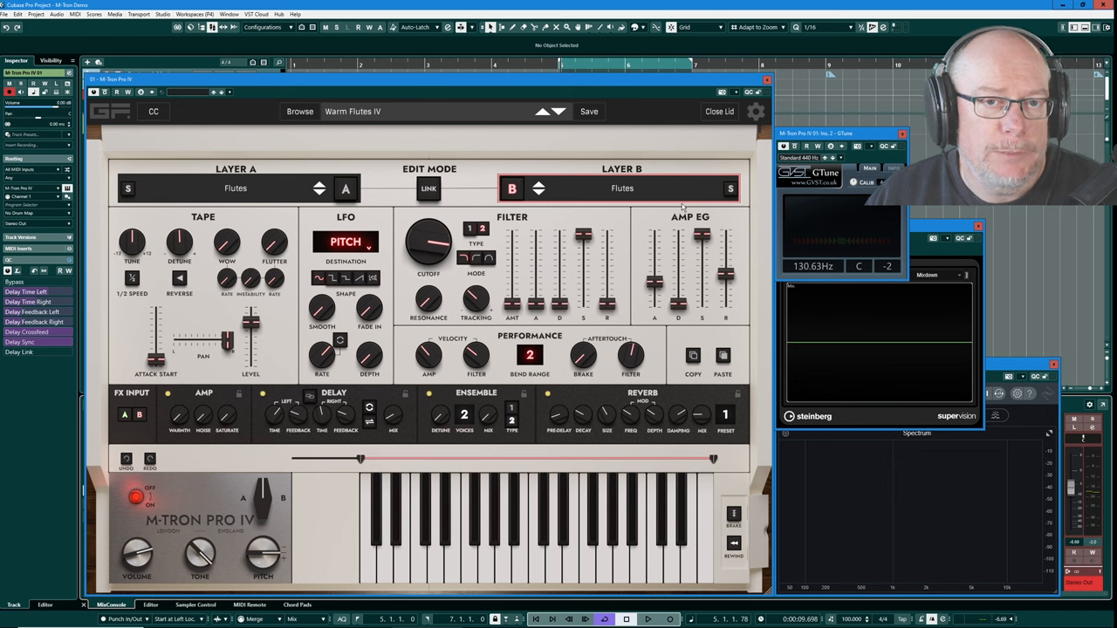
{"action": "mouse_move", "coordinate": [447, 202]}
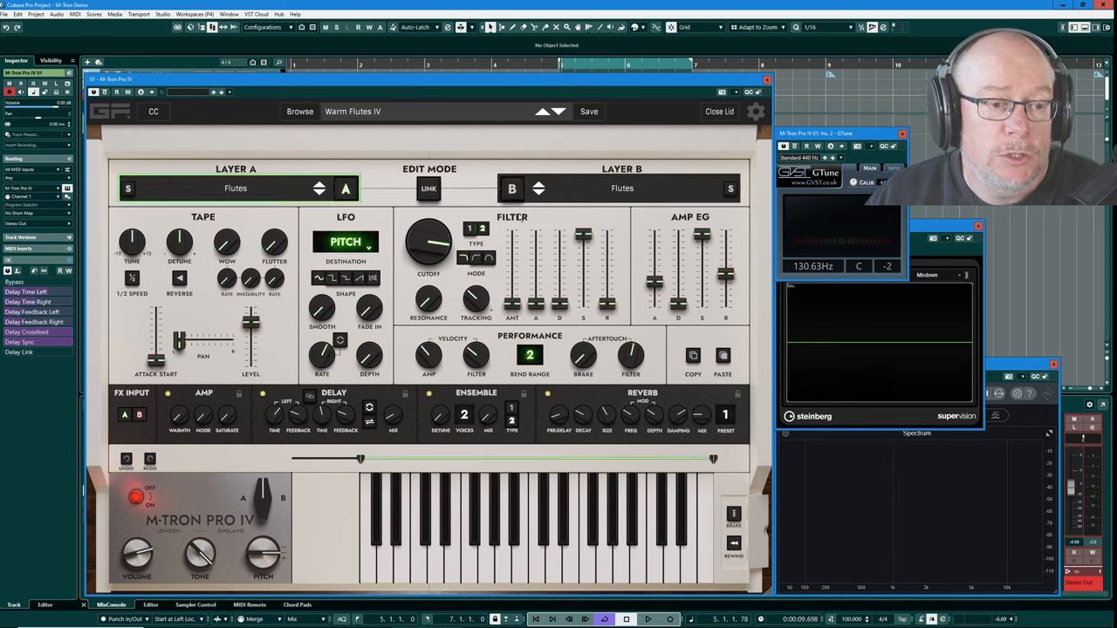
Select layer A and lower its Low Note limit to 43 in the Tape section.
{"action": "left_click", "coordinate": [513, 188]}
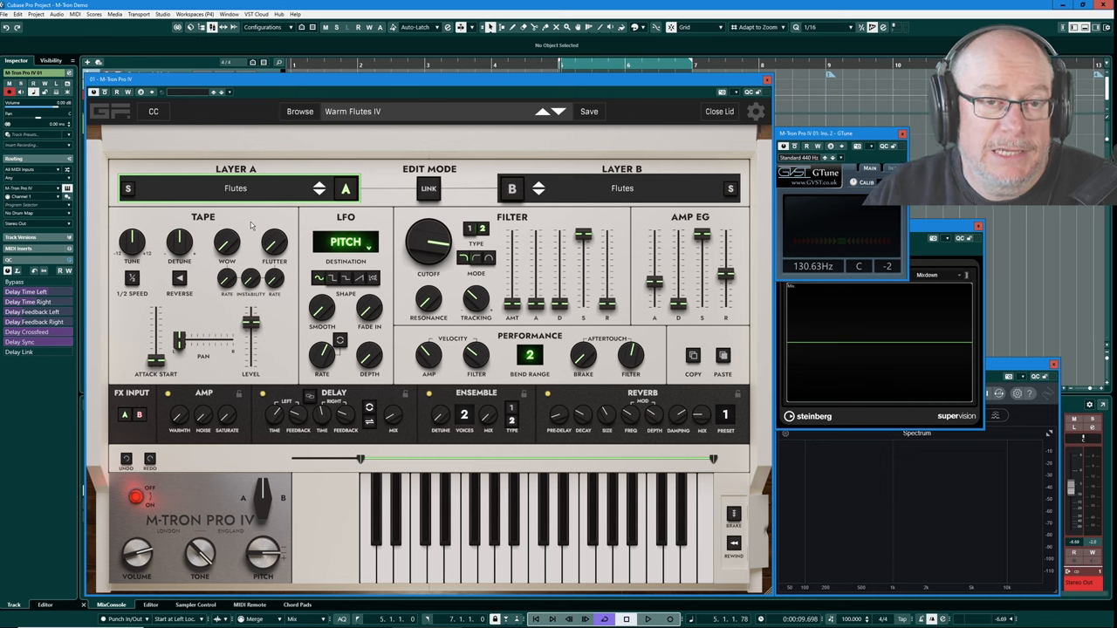
{"action": "mouse_move", "coordinate": [611, 545]}
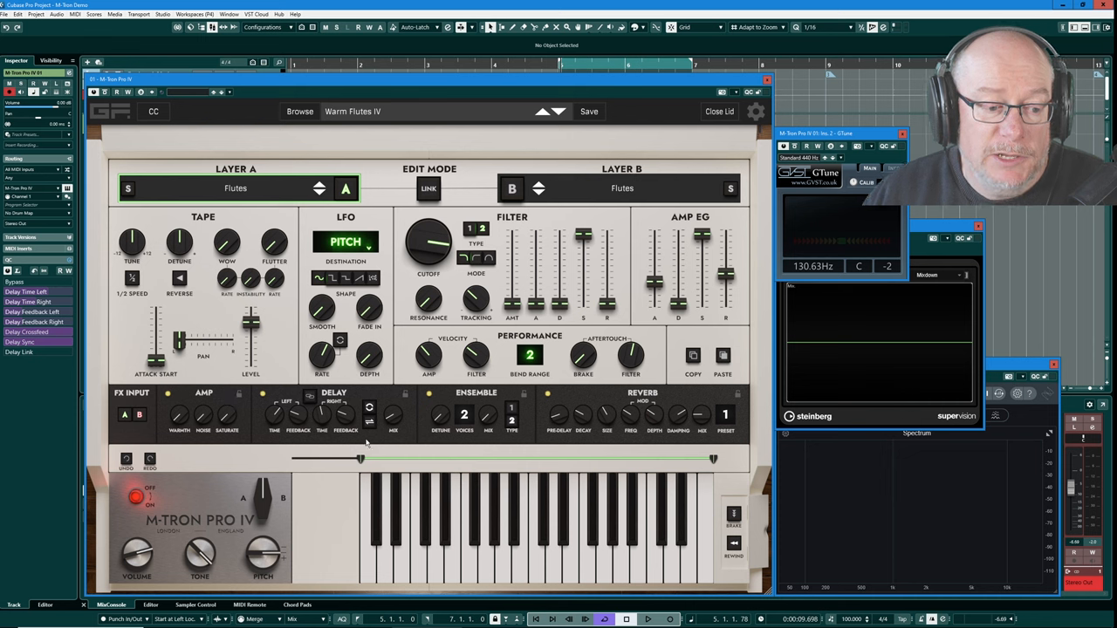
{"action": "mouse_move", "coordinate": [339, 504]}
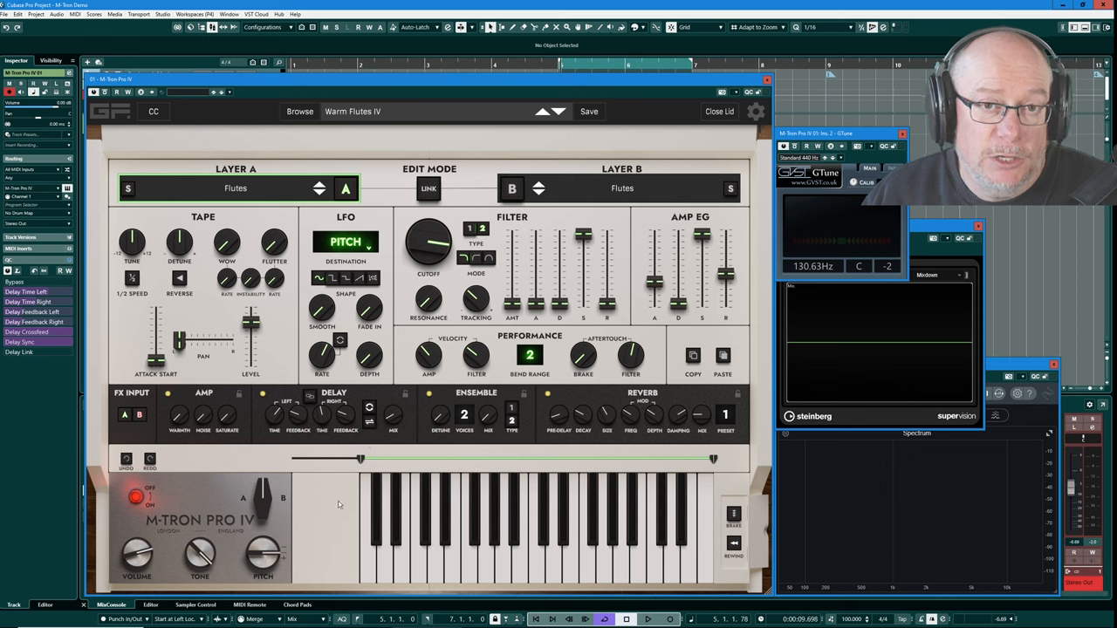
{"action": "left_click_drag", "start_coordinate": [360, 458], "coordinate": [352, 458]}
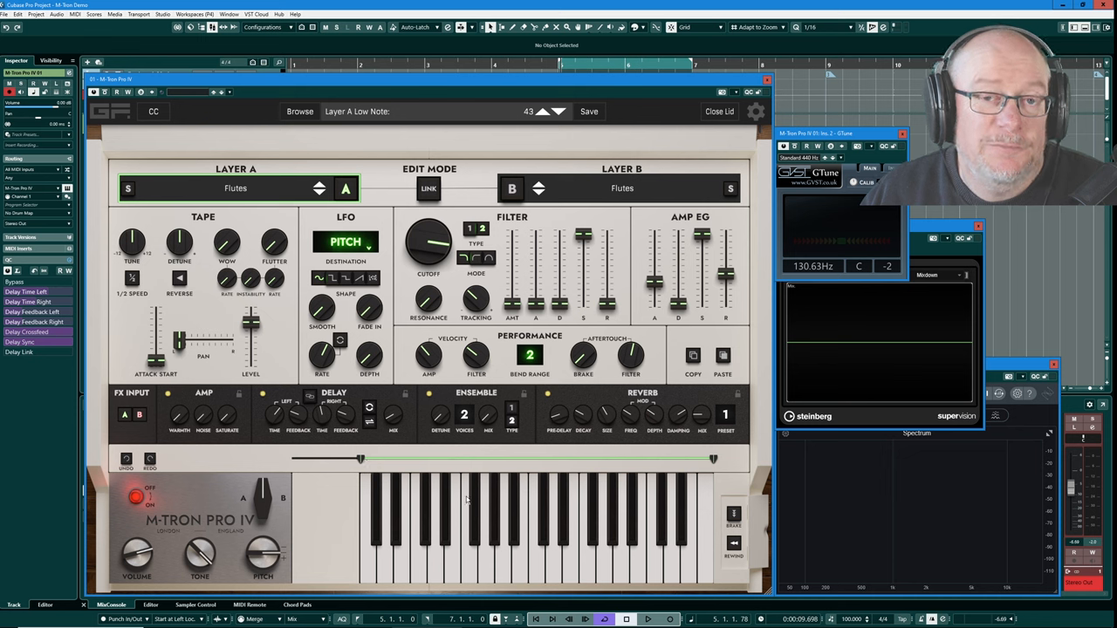
{"action": "mouse_move", "coordinate": [471, 482]}
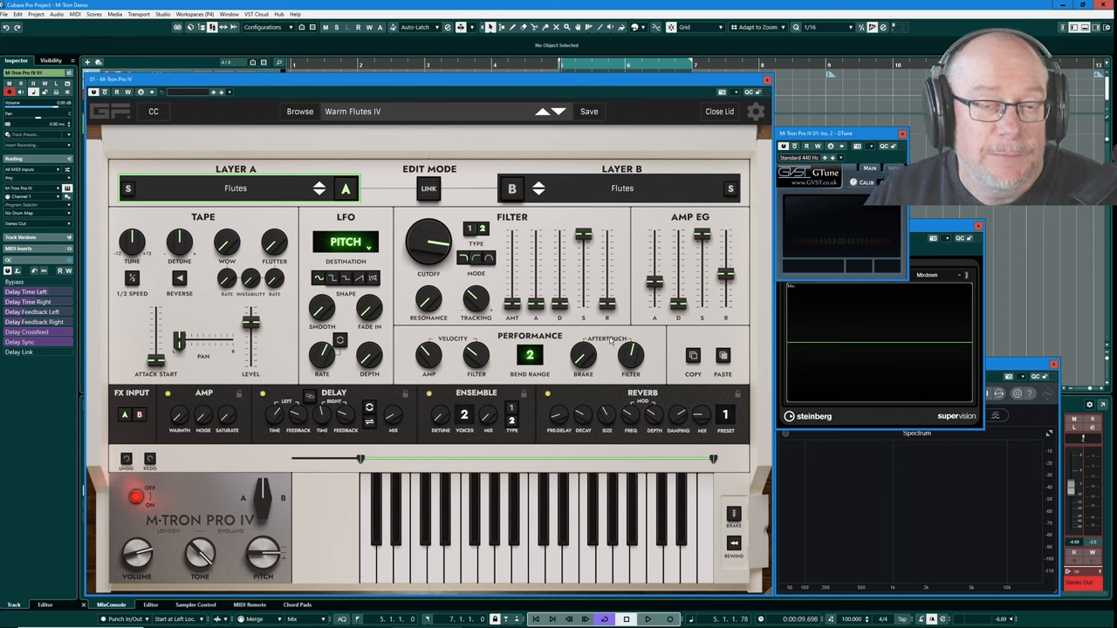
{"action": "mouse_move", "coordinate": [419, 283]}
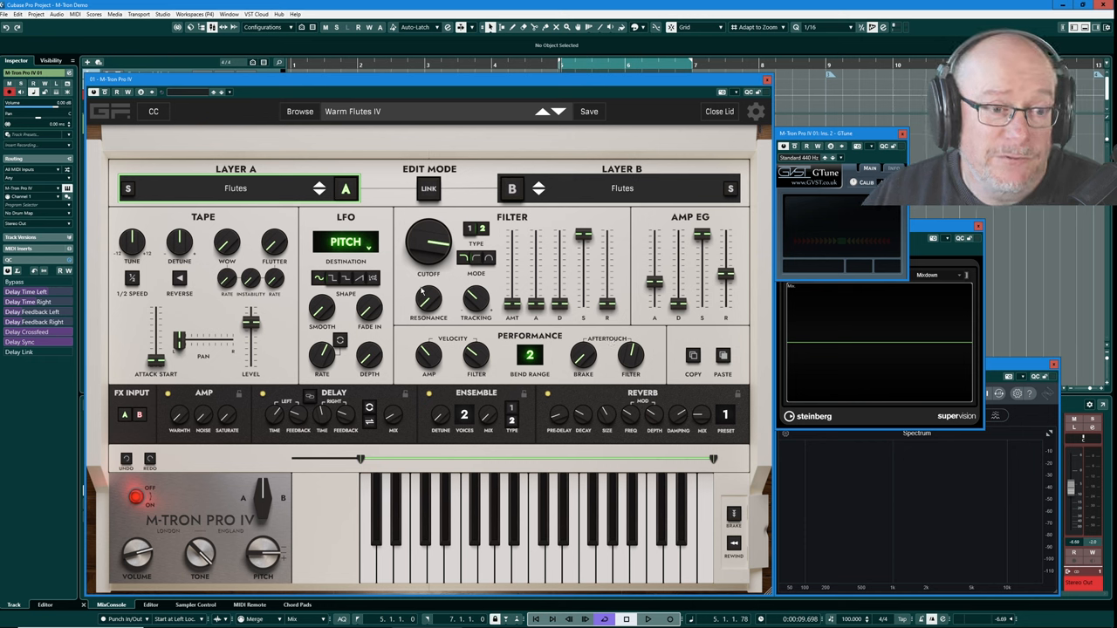
{"action": "mouse_move", "coordinate": [422, 373]}
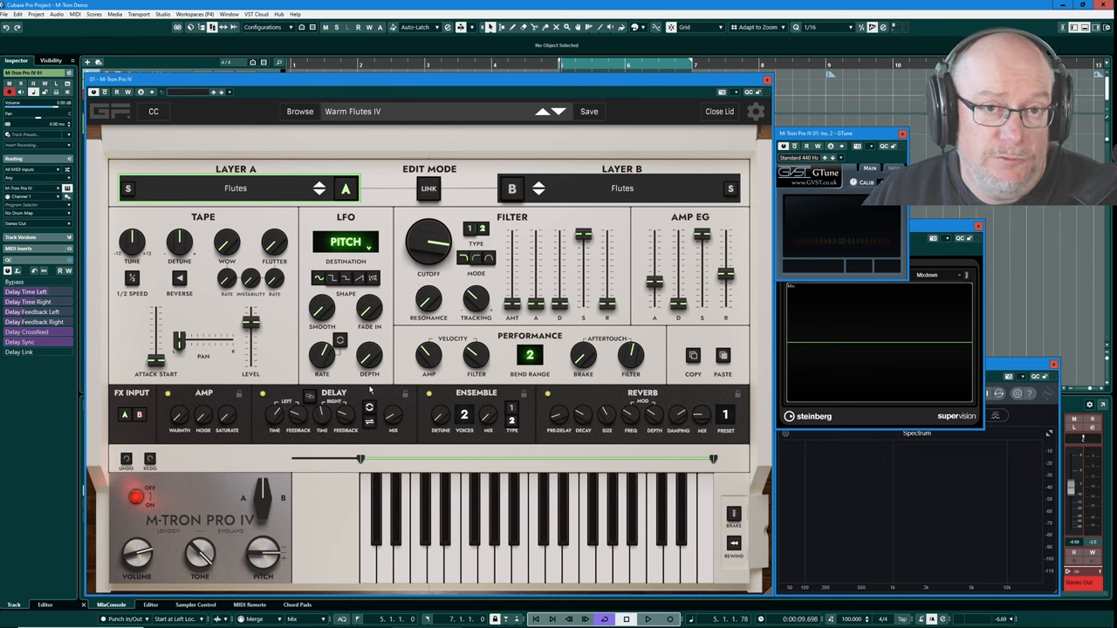
{"action": "mouse_move", "coordinate": [101, 199]}
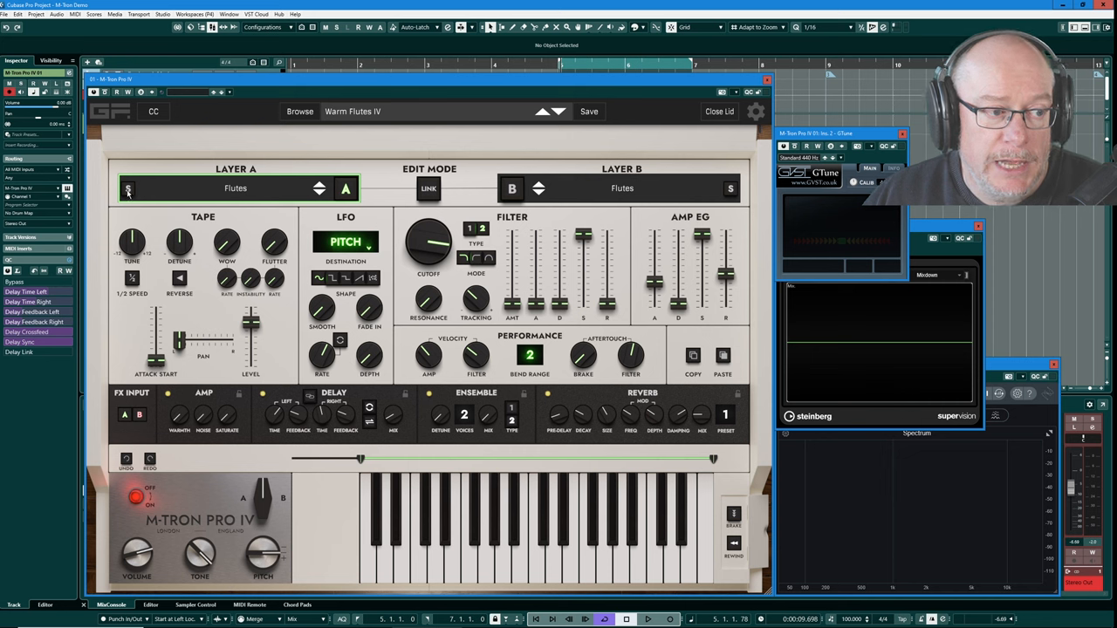
Raise layer A's tape Attack Start slider to about 2 s.
{"action": "left_click", "coordinate": [127, 189]}
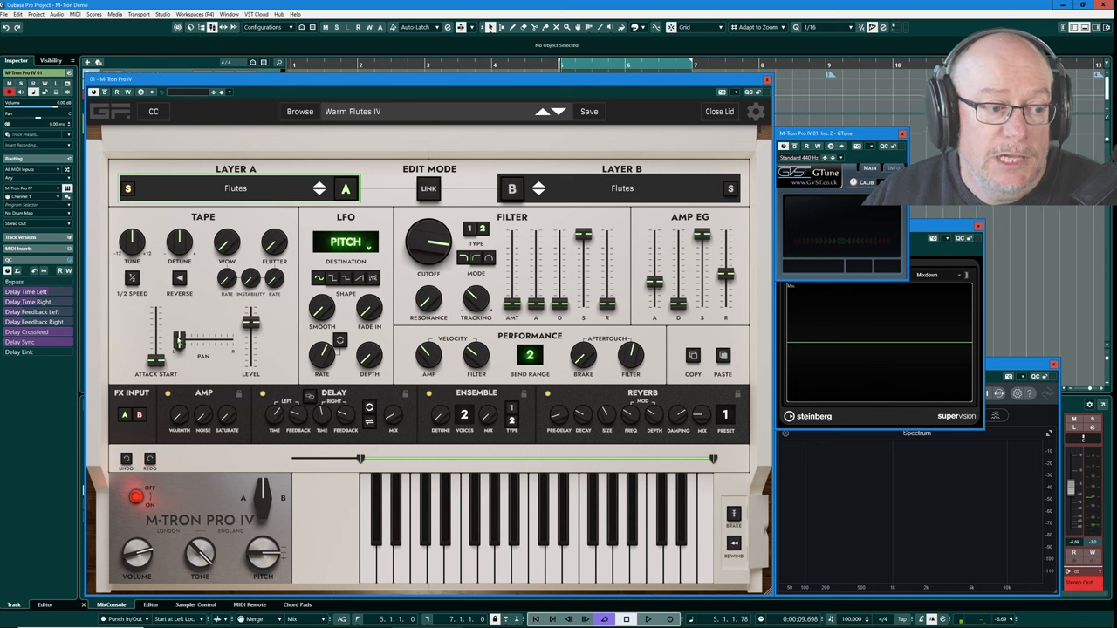
{"action": "left_click_drag", "start_coordinate": [202, 349], "coordinate": [203, 340]}
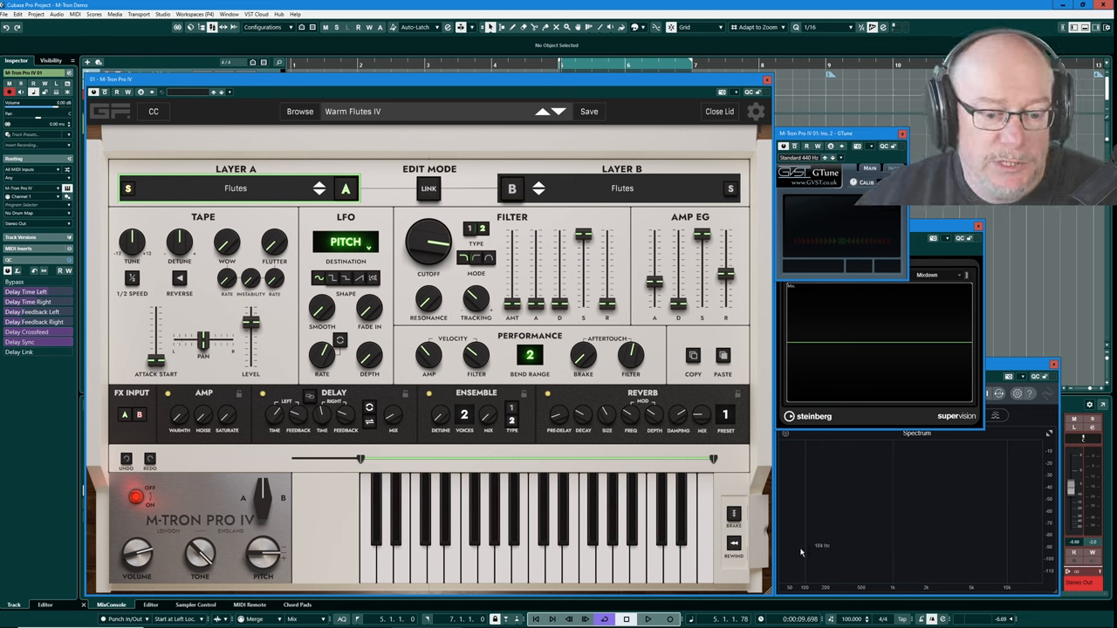
{"action": "mouse_move", "coordinate": [747, 541]}
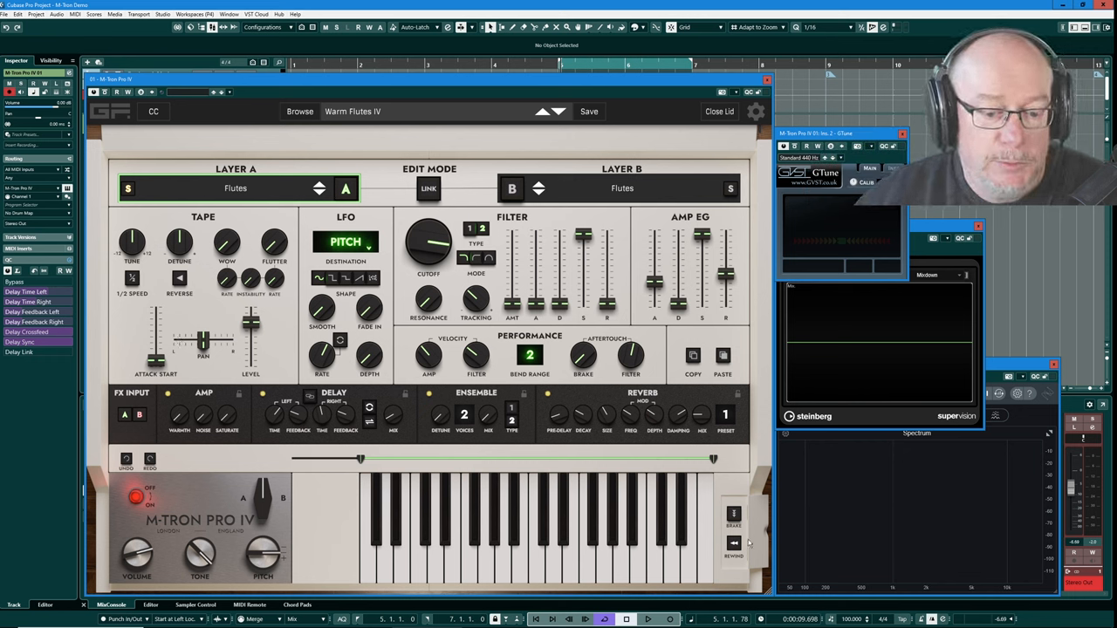
{"action": "mouse_move", "coordinate": [677, 506]}
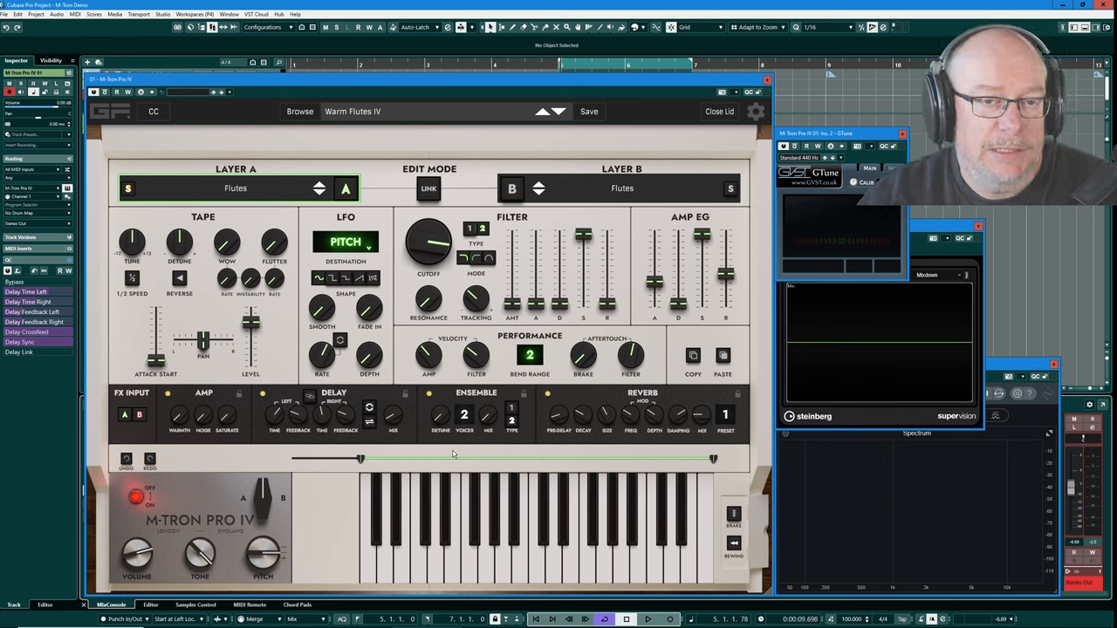
{"action": "mouse_move", "coordinate": [90, 410]}
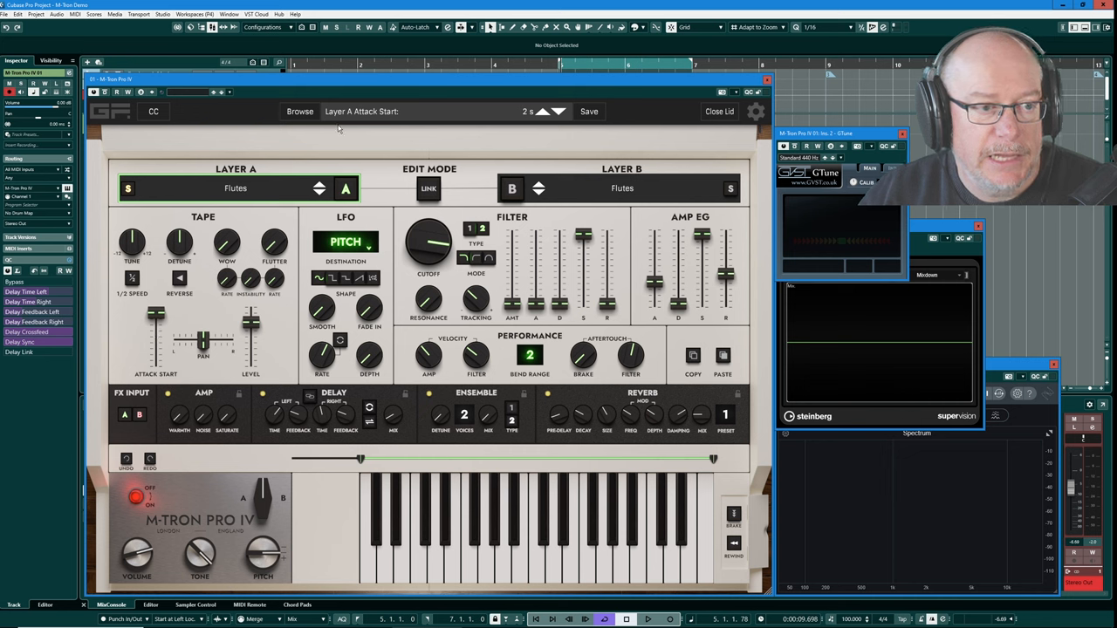
Switch the edit controls back to layer B of Warm Flutes IV.
{"action": "left_click", "coordinate": [558, 112]}
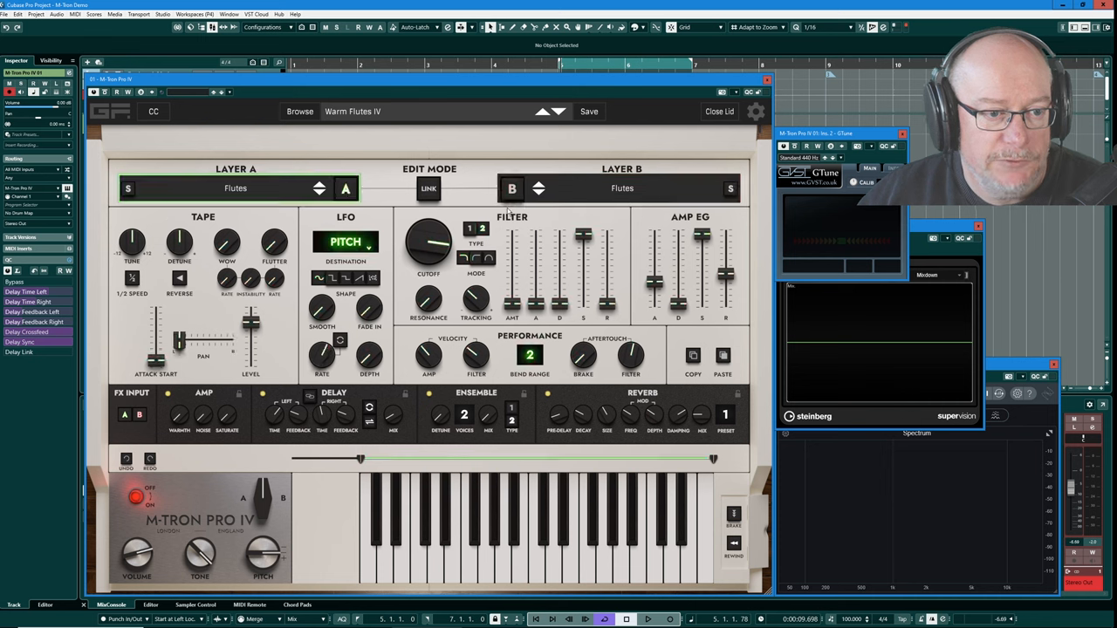
{"action": "mouse_move", "coordinate": [495, 178]}
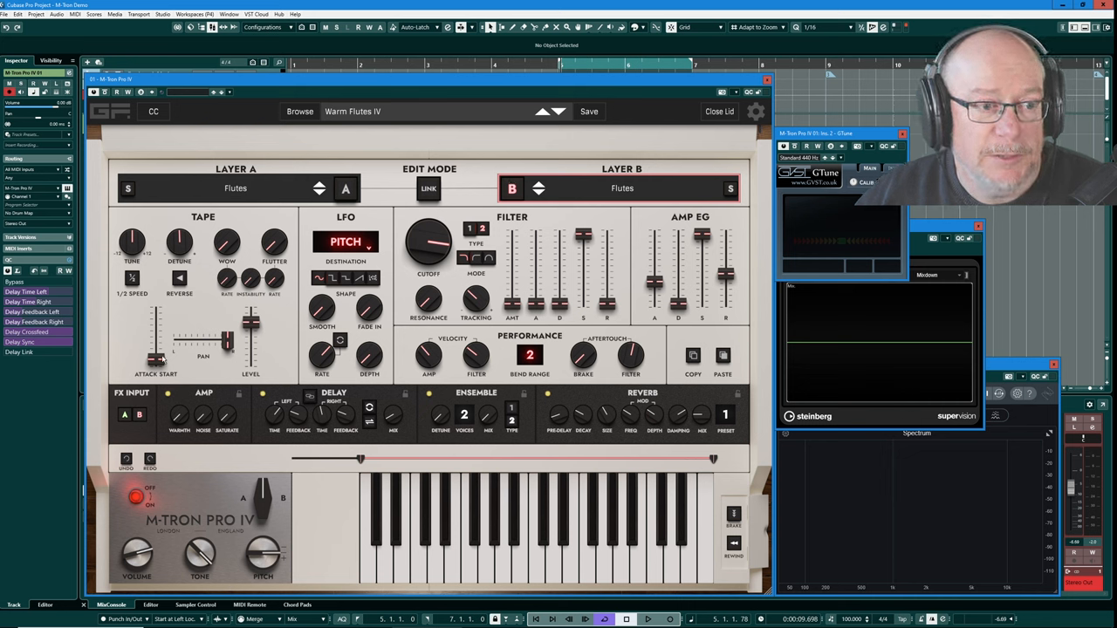
Load Flutes on layers A and B with the LFO destination on Pitch.
{"action": "left_click", "coordinate": [155, 349]}
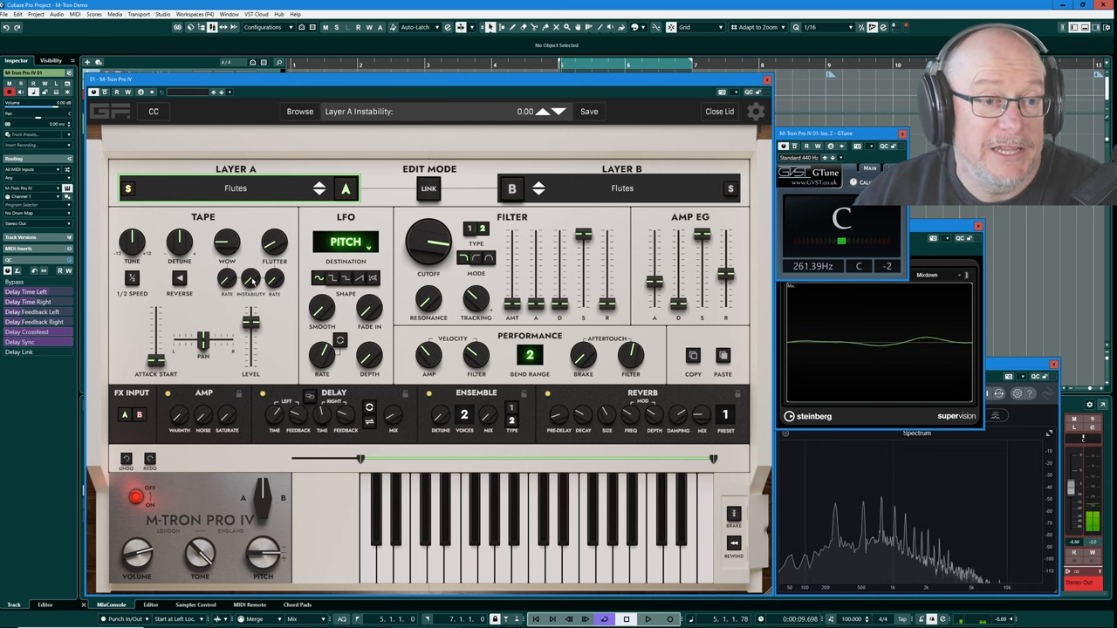
{"action": "left_click_drag", "start_coordinate": [252, 280], "coordinate": [251, 262]}
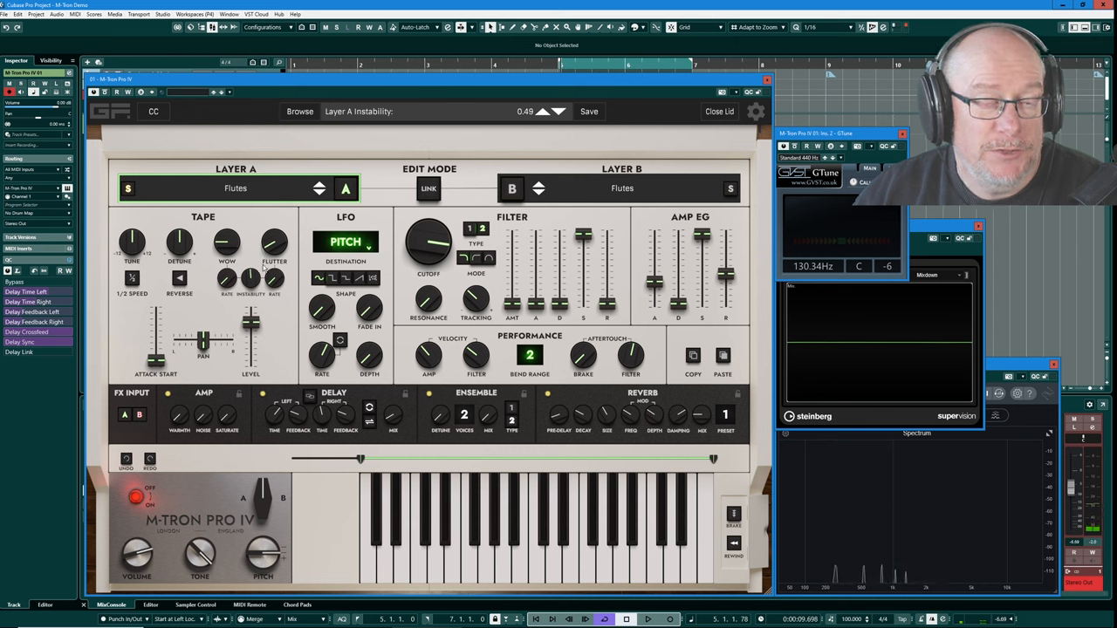
{"action": "mouse_move", "coordinate": [241, 300]}
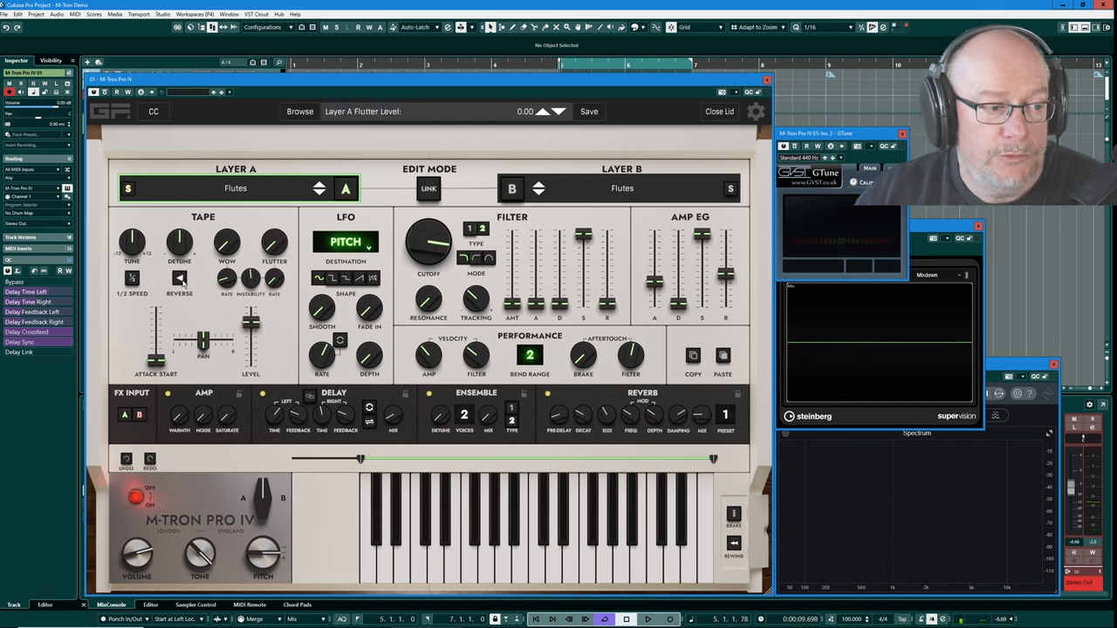
{"action": "left_click", "coordinate": [178, 278]}
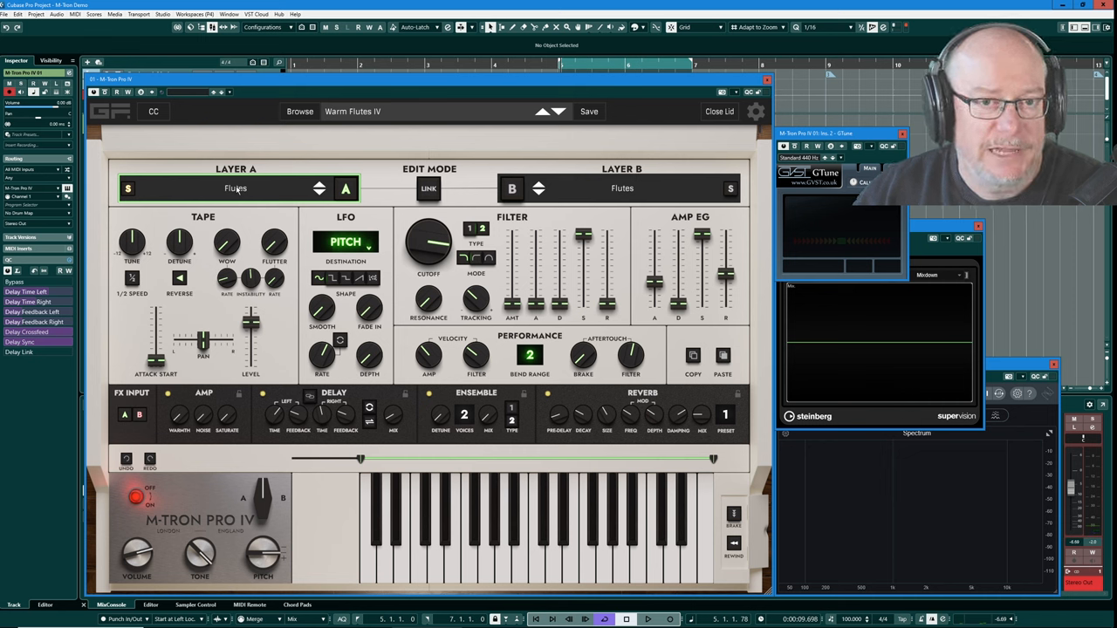
{"action": "mouse_move", "coordinate": [182, 329]}
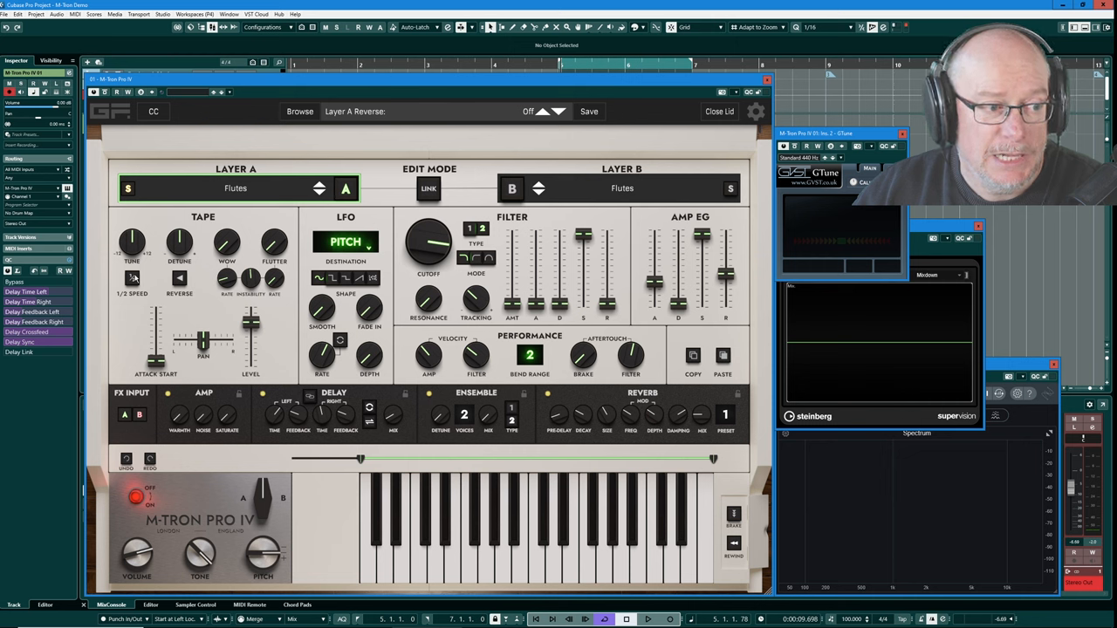
{"action": "left_click", "coordinate": [133, 278]}
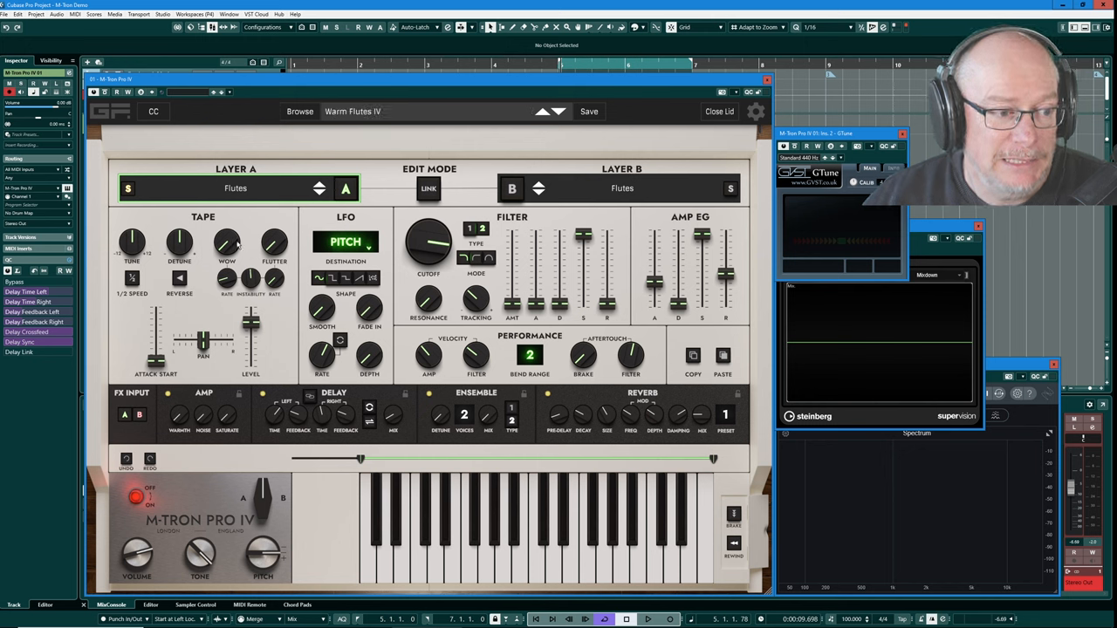
{"action": "left_click", "coordinate": [227, 244]}
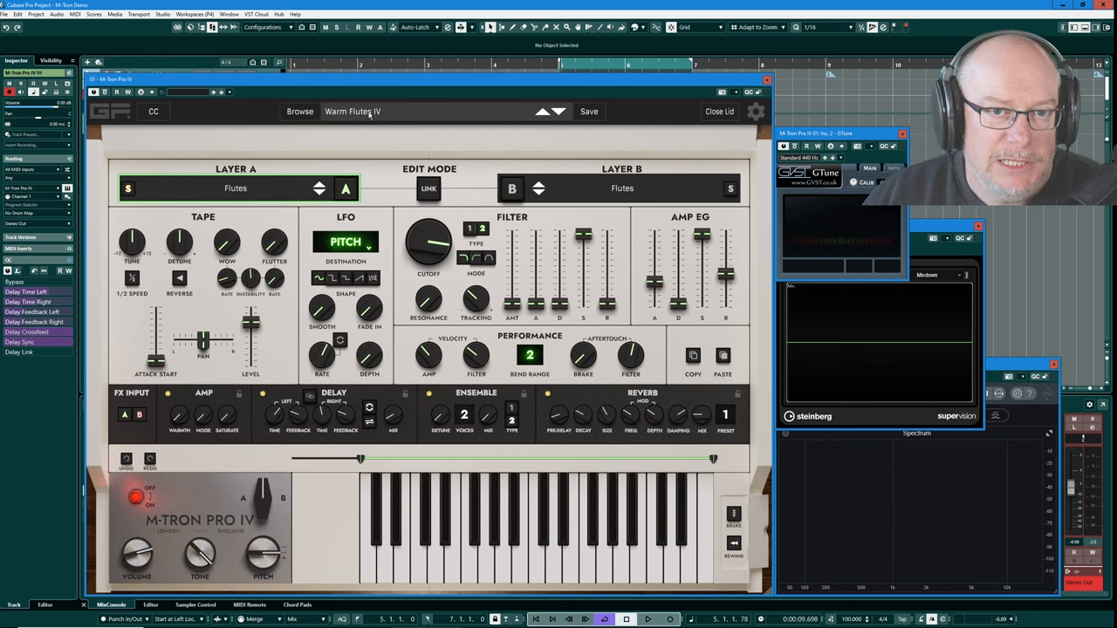
{"action": "left_click", "coordinate": [300, 112]}
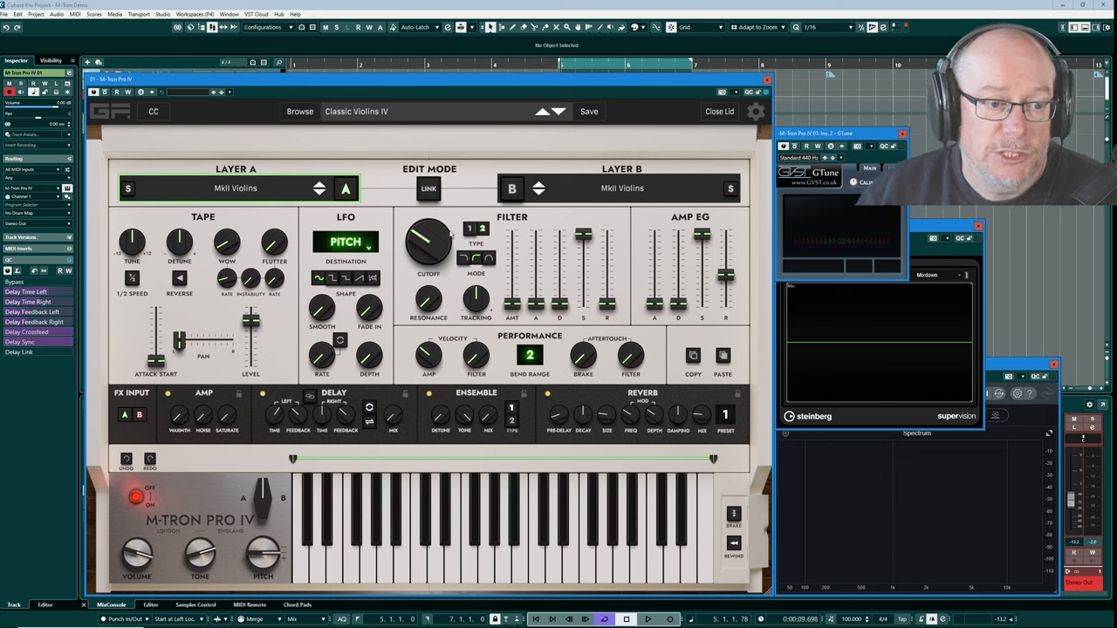
{"action": "mouse_move", "coordinate": [440, 241]}
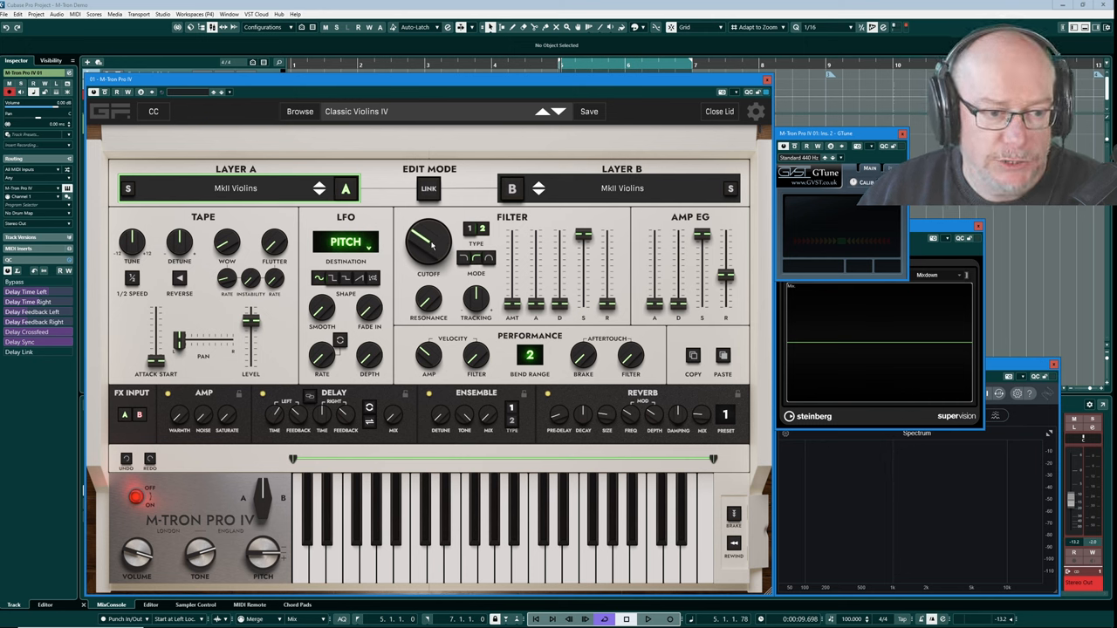
{"action": "left_click_drag", "start_coordinate": [427, 242], "coordinate": [430, 231]}
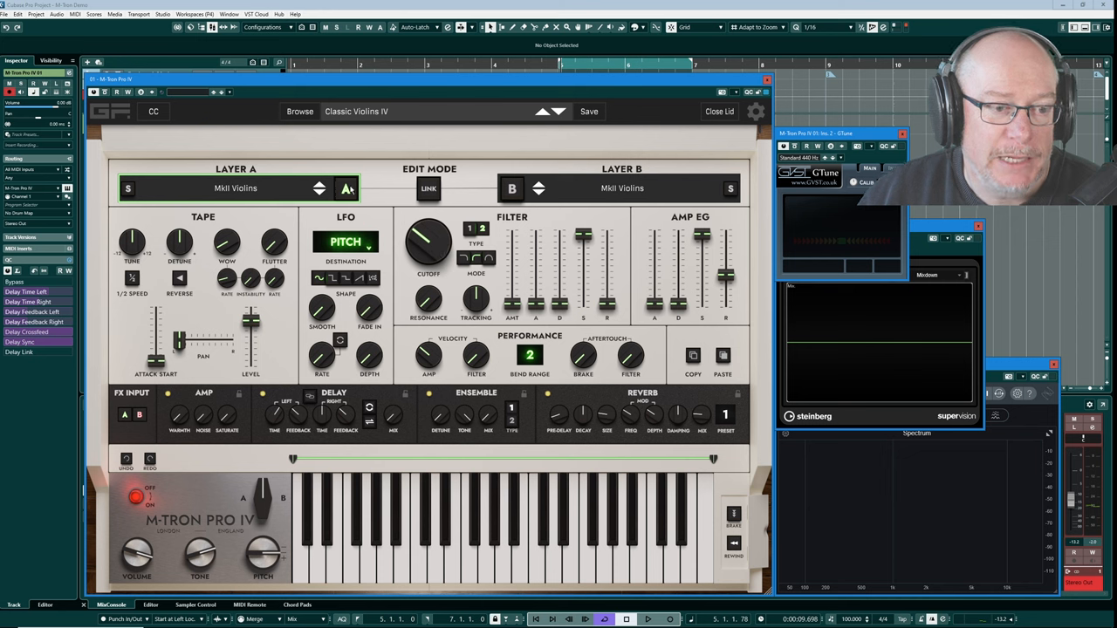
Toggle editing between layers A and B, nudging layer B's filter cutoff slightly up.
{"action": "left_click", "coordinate": [511, 188]}
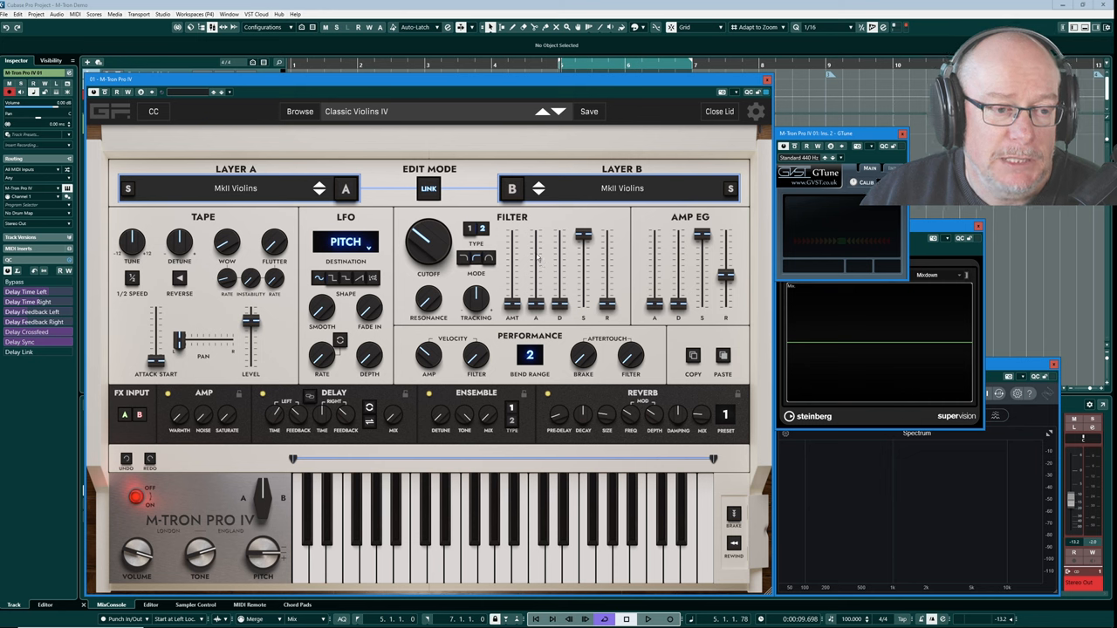
{"action": "mouse_move", "coordinate": [202, 370]}
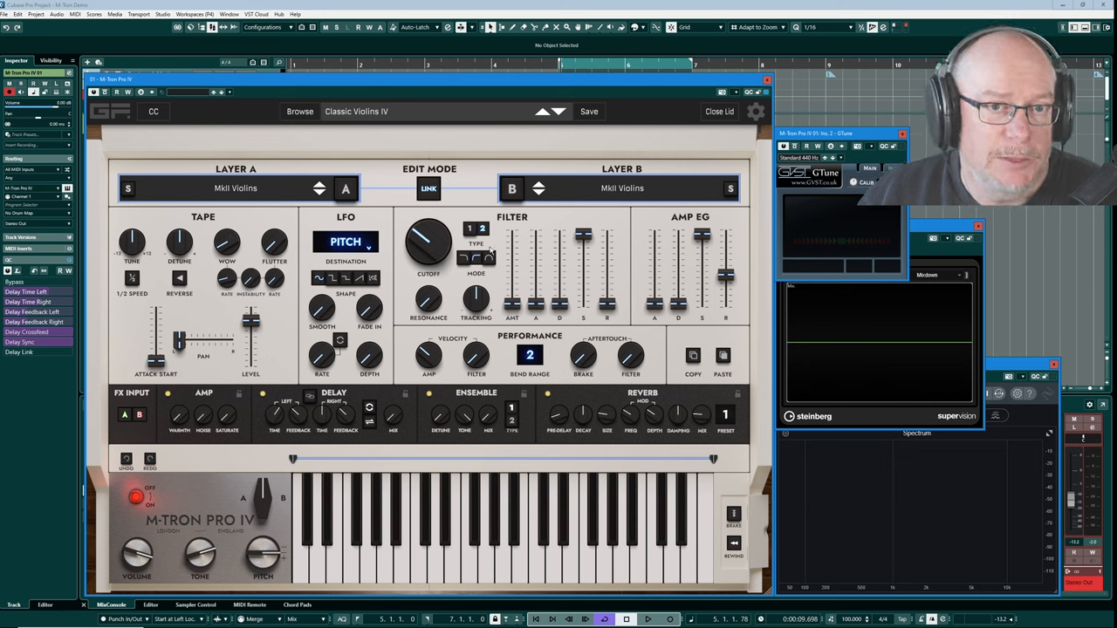
{"action": "mouse_move", "coordinate": [551, 263]}
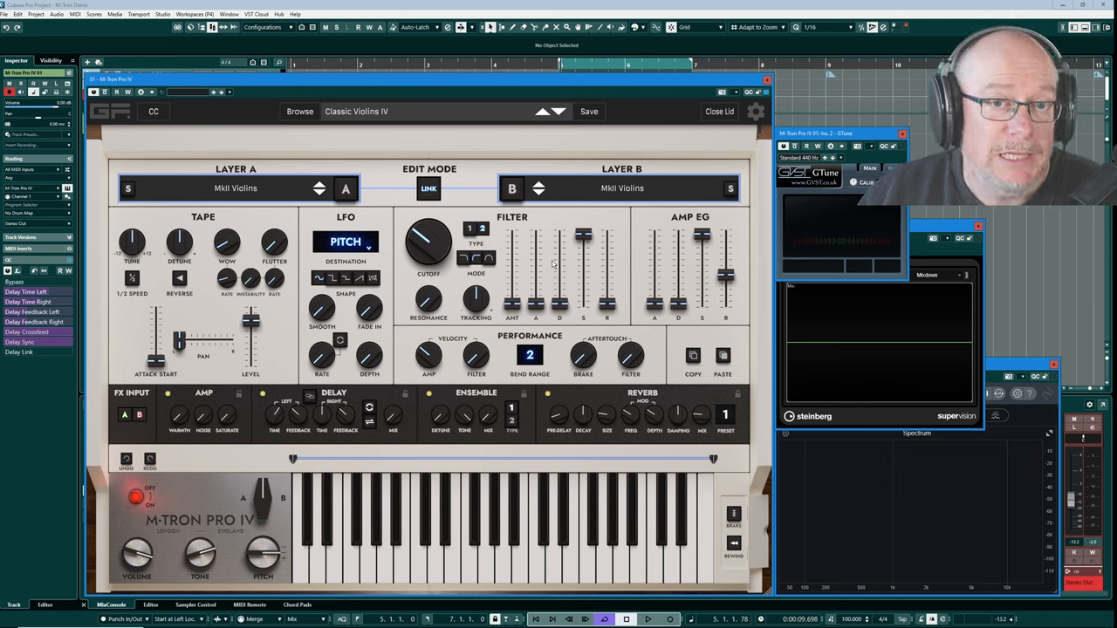
{"action": "mouse_move", "coordinate": [524, 277]}
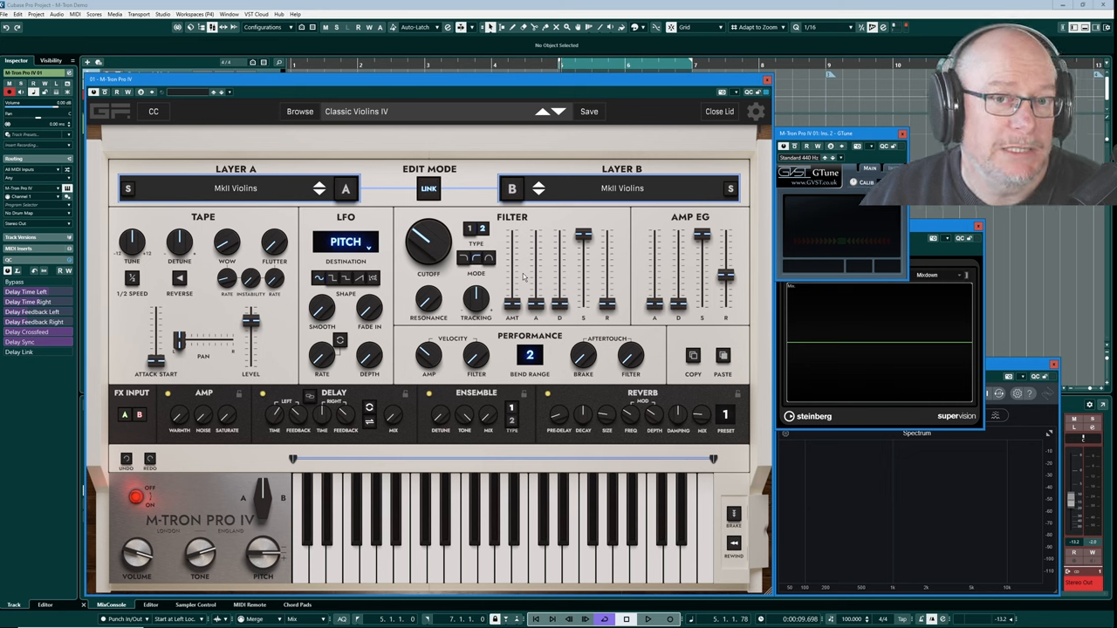
{"action": "mouse_move", "coordinate": [463, 225]}
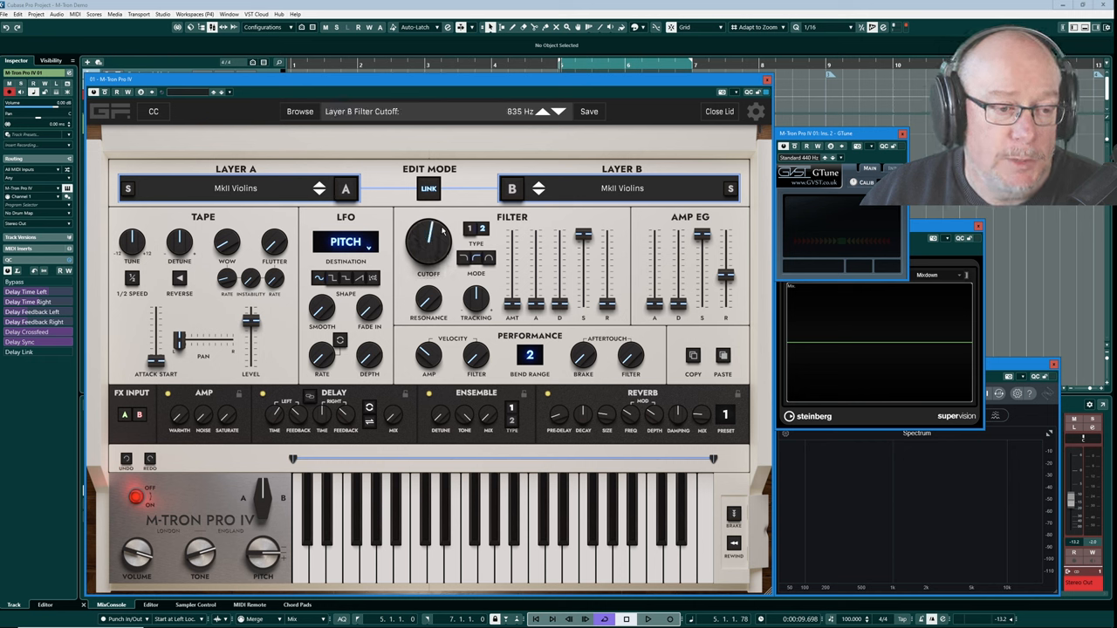
{"action": "left_click_drag", "start_coordinate": [428, 236], "coordinate": [422, 244]}
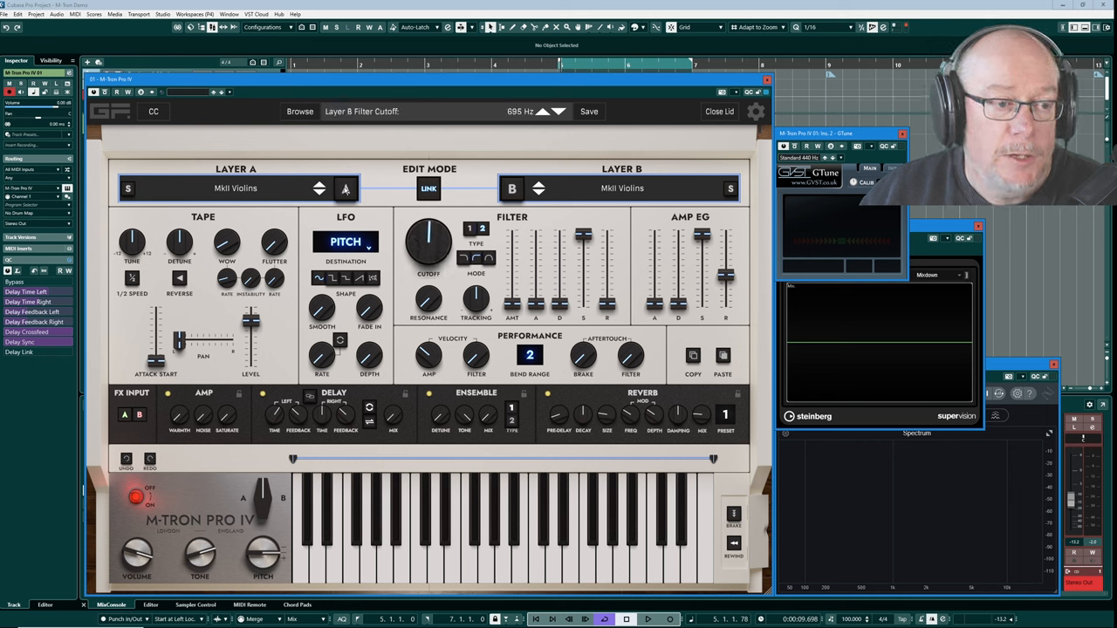
{"action": "left_click", "coordinate": [513, 189]}
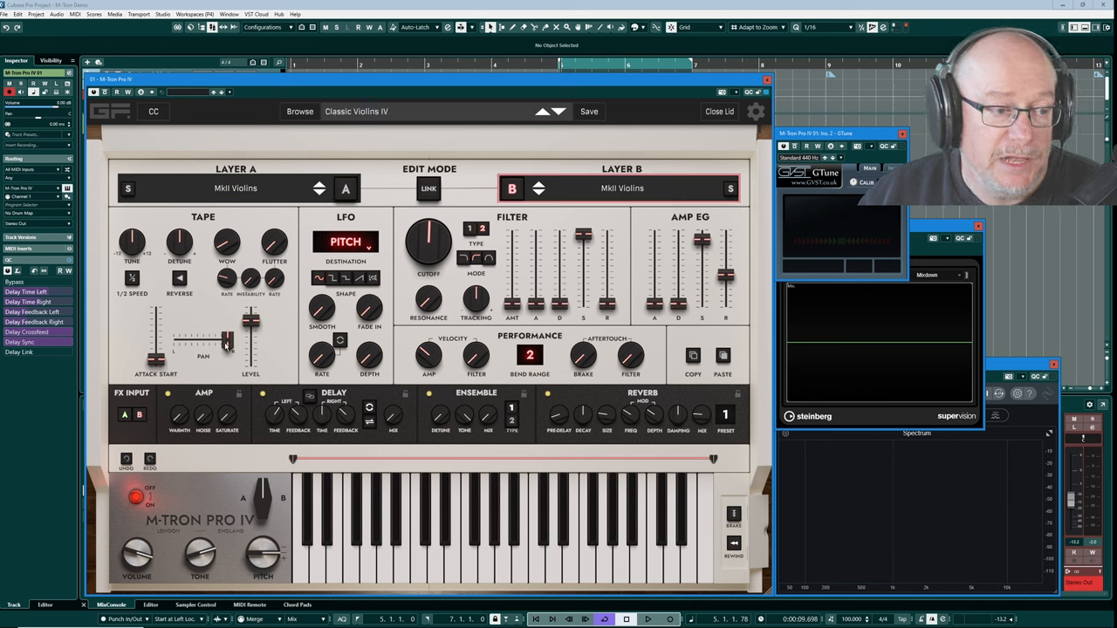
{"action": "left_click", "coordinate": [345, 188]}
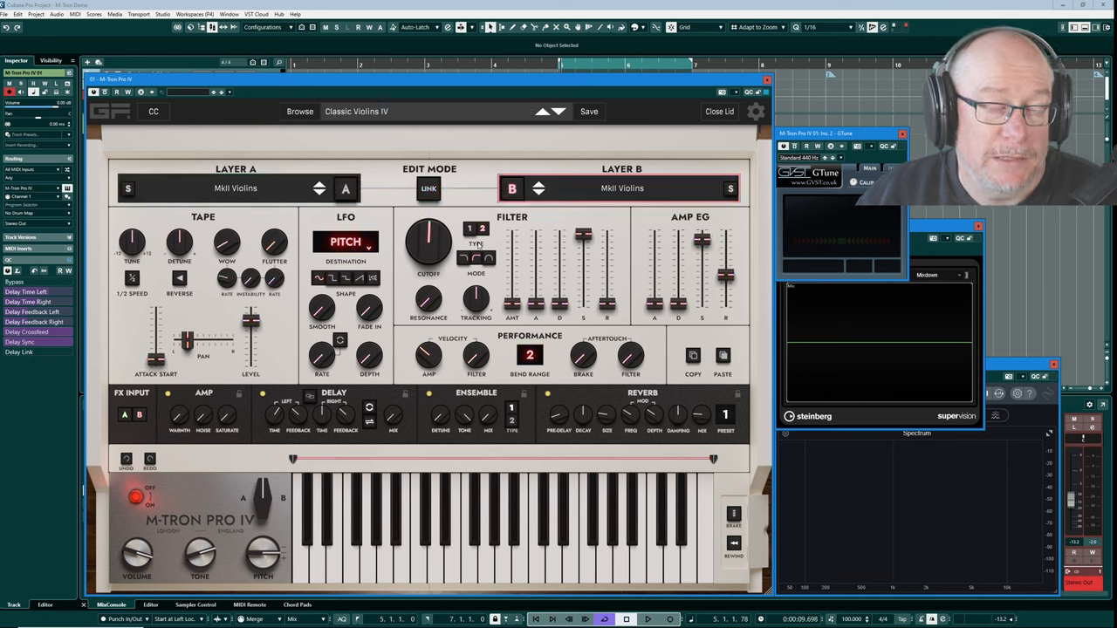
{"action": "left_click", "coordinate": [345, 189]}
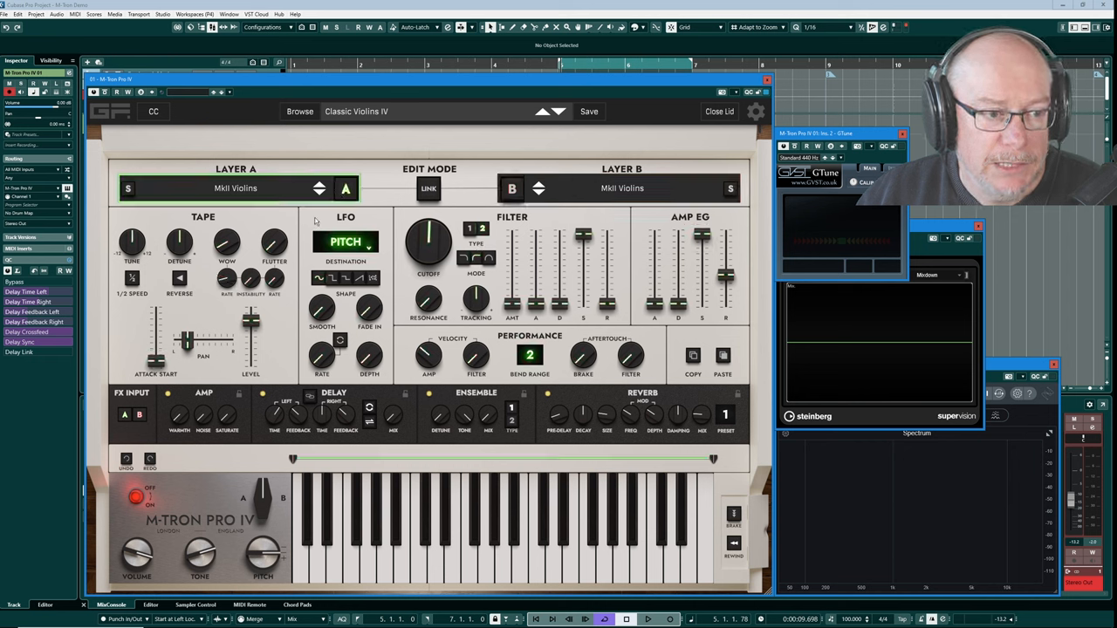
{"action": "left_click", "coordinate": [513, 188]}
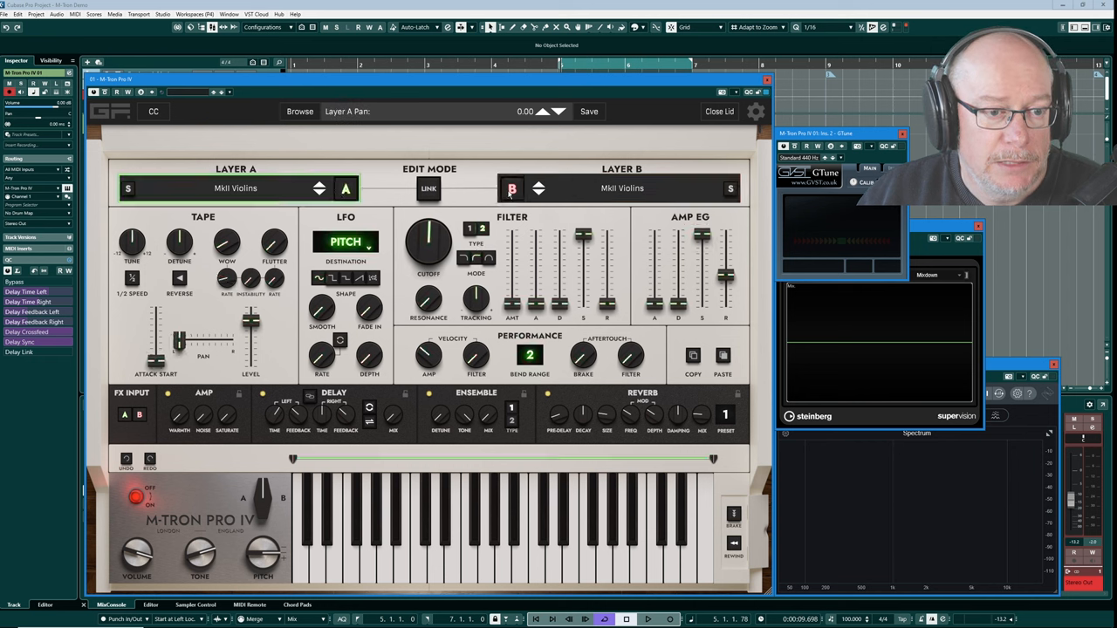
{"action": "left_click", "coordinate": [514, 188]}
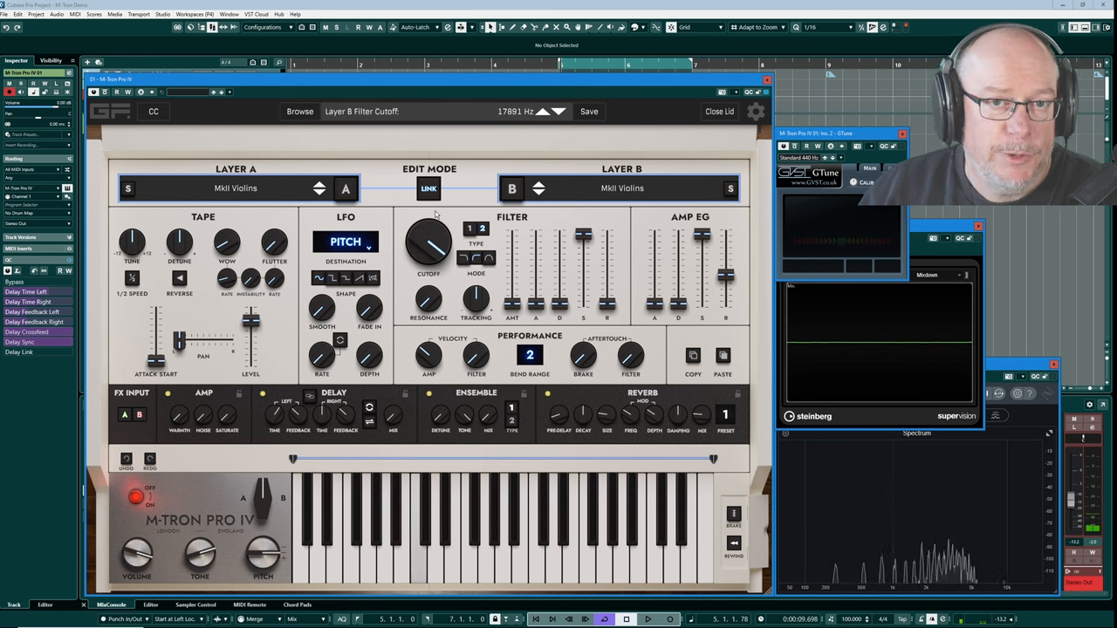
Sweep layer B's filter cutoff down to about 258 Hz and back up to roughly 11 kHz.
{"action": "left_click_drag", "start_coordinate": [428, 235], "coordinate": [428, 262]}
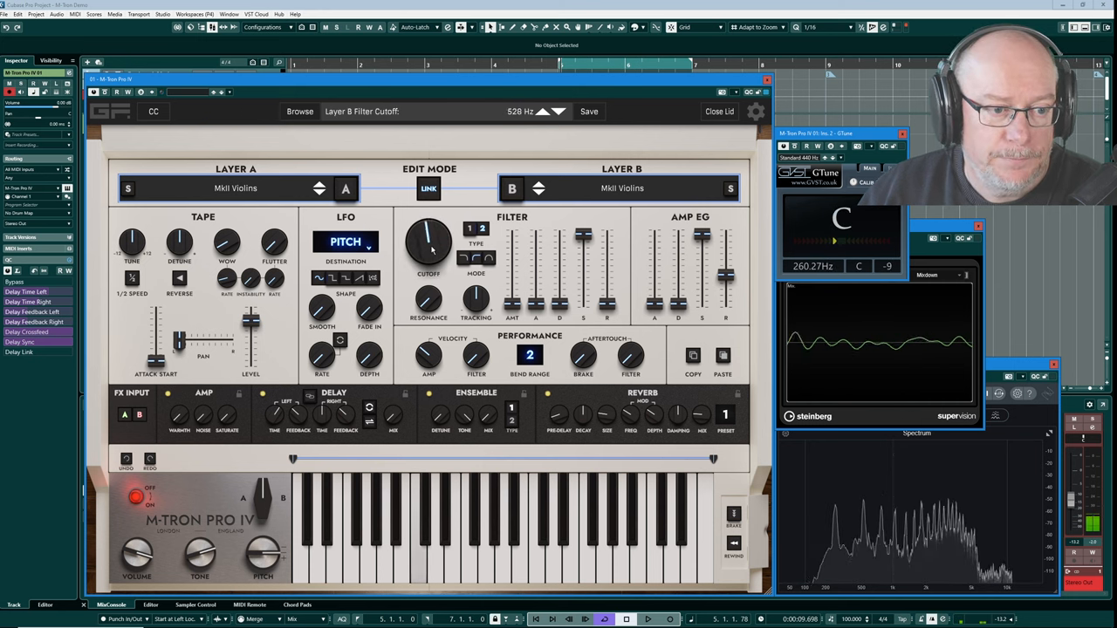
{"action": "left_click_drag", "start_coordinate": [428, 244], "coordinate": [428, 279]}
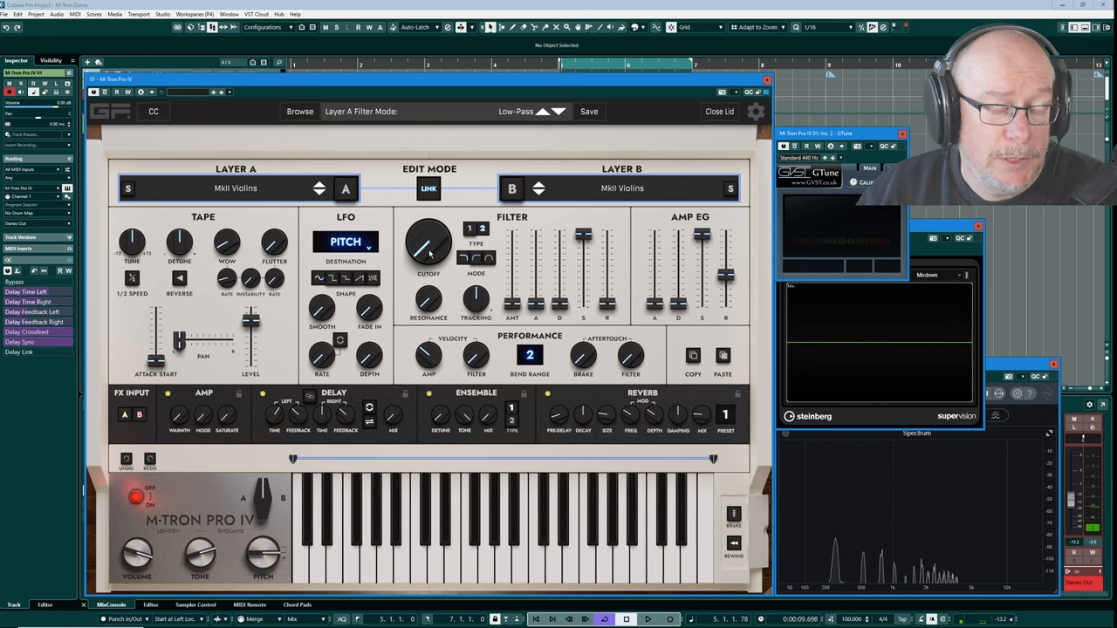
{"action": "left_click_drag", "start_coordinate": [428, 254], "coordinate": [433, 236]}
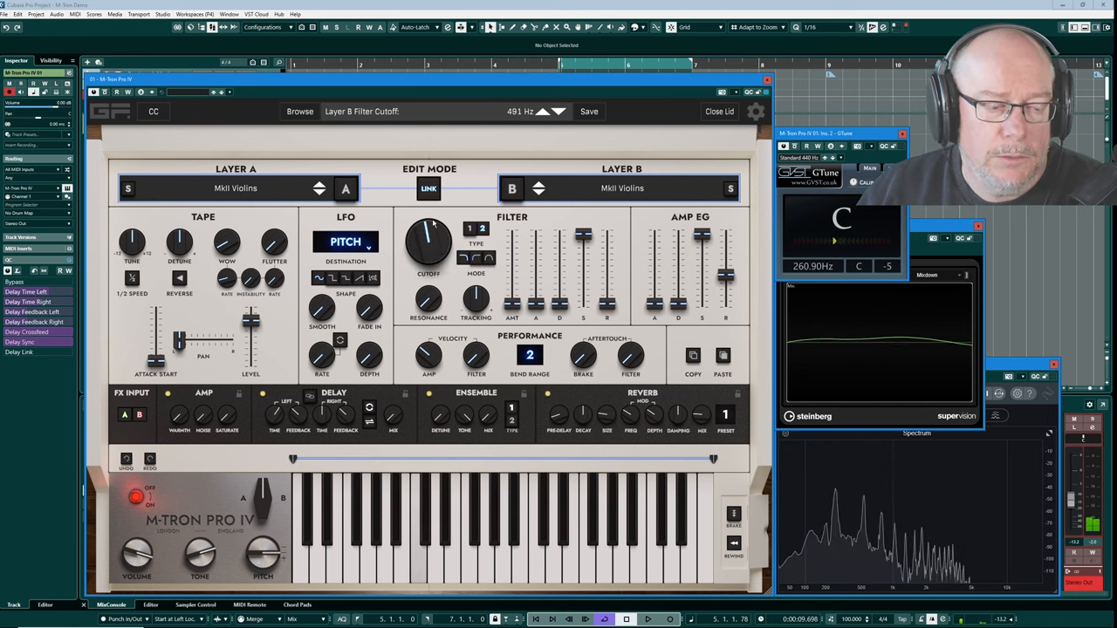
{"action": "left_click_drag", "start_coordinate": [427, 245], "coordinate": [428, 218]}
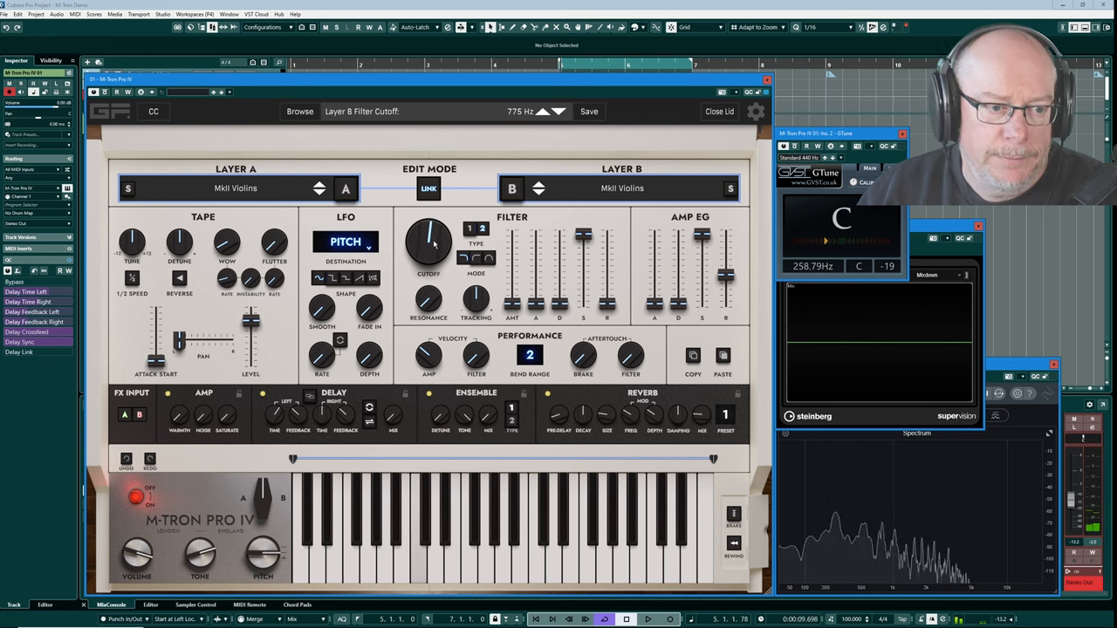
{"action": "left_click_drag", "start_coordinate": [428, 245], "coordinate": [427, 218]}
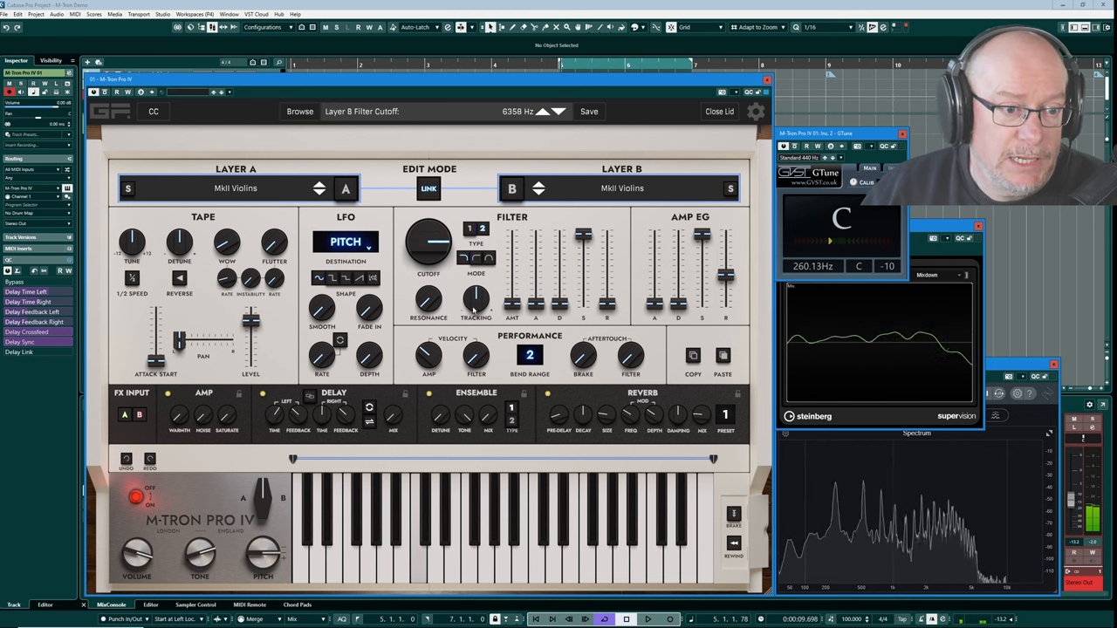
{"action": "left_click_drag", "start_coordinate": [429, 244], "coordinate": [429, 270]}
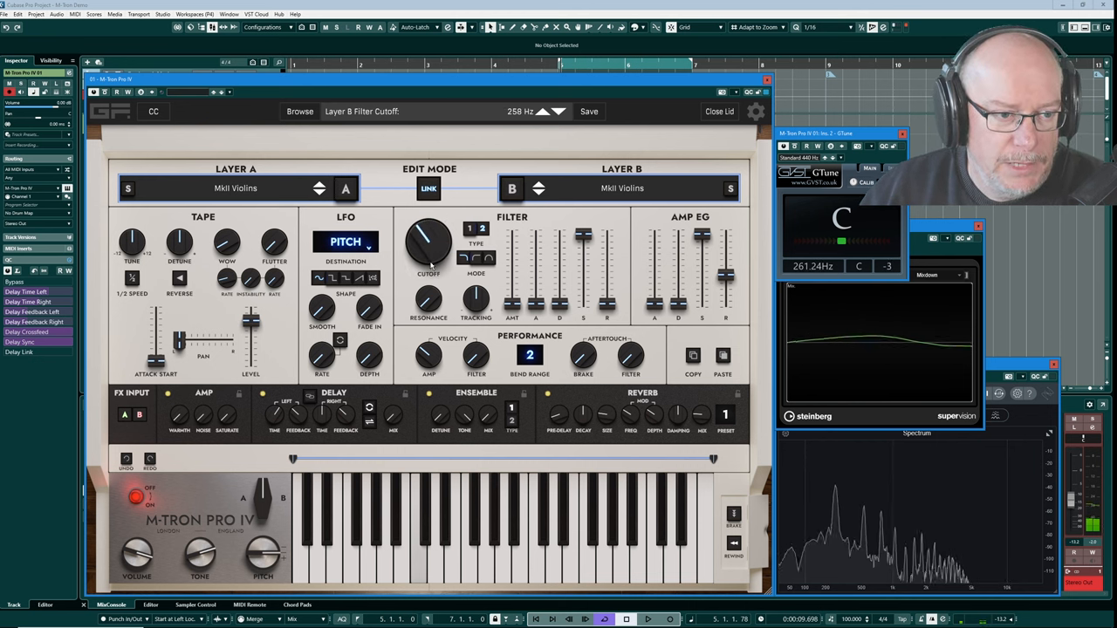
{"action": "left_click_drag", "start_coordinate": [428, 247], "coordinate": [436, 218]}
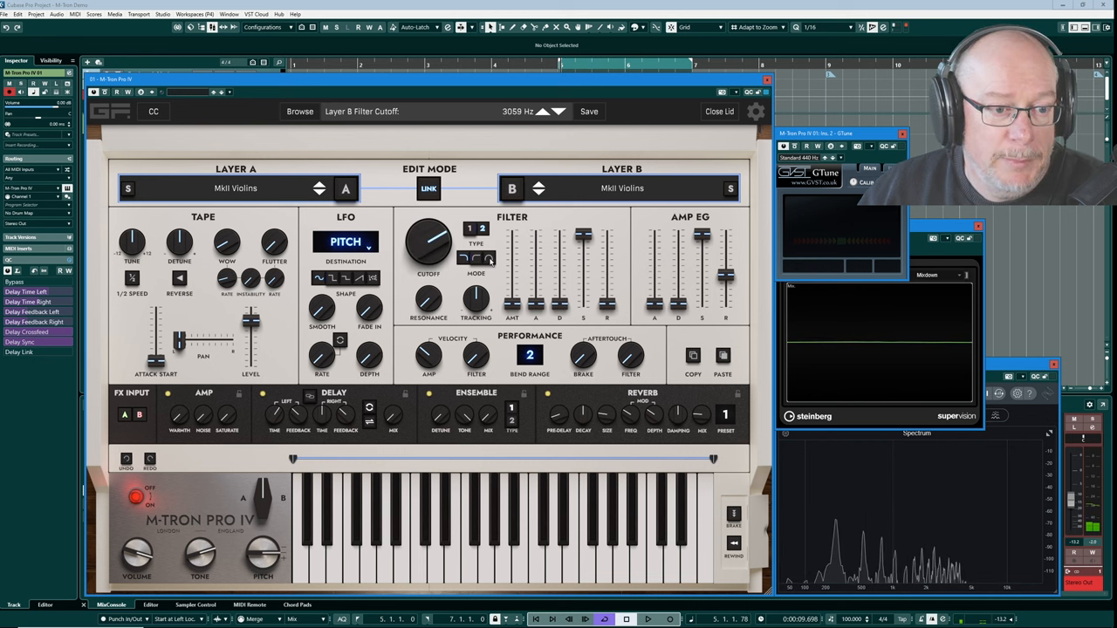
{"action": "left_click_drag", "start_coordinate": [428, 241], "coordinate": [419, 258]}
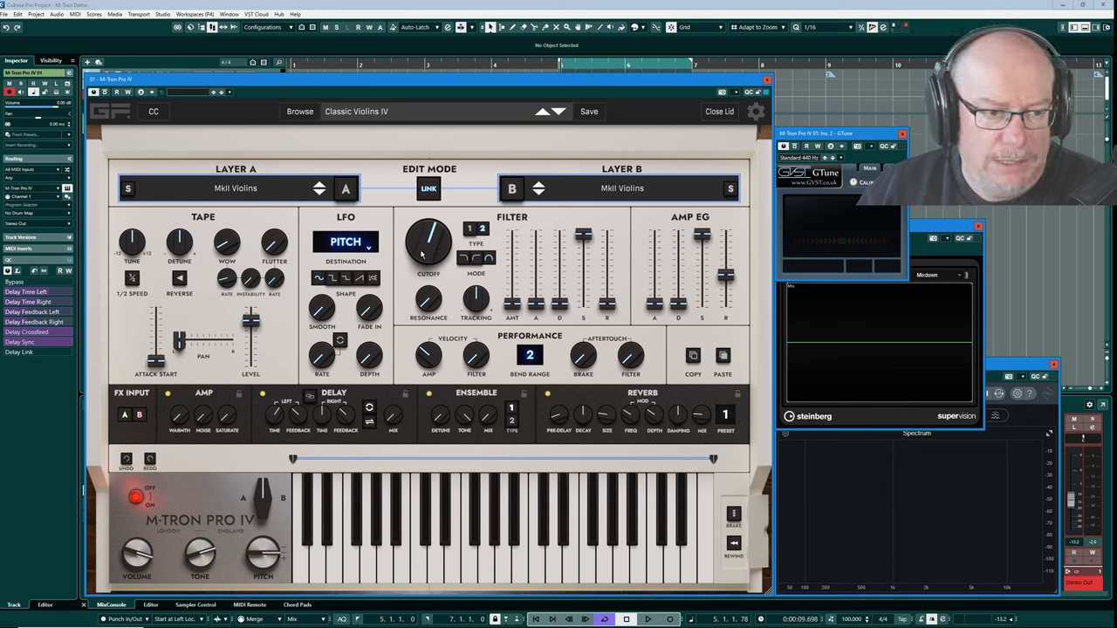
{"action": "left_click_drag", "start_coordinate": [428, 244], "coordinate": [428, 236]}
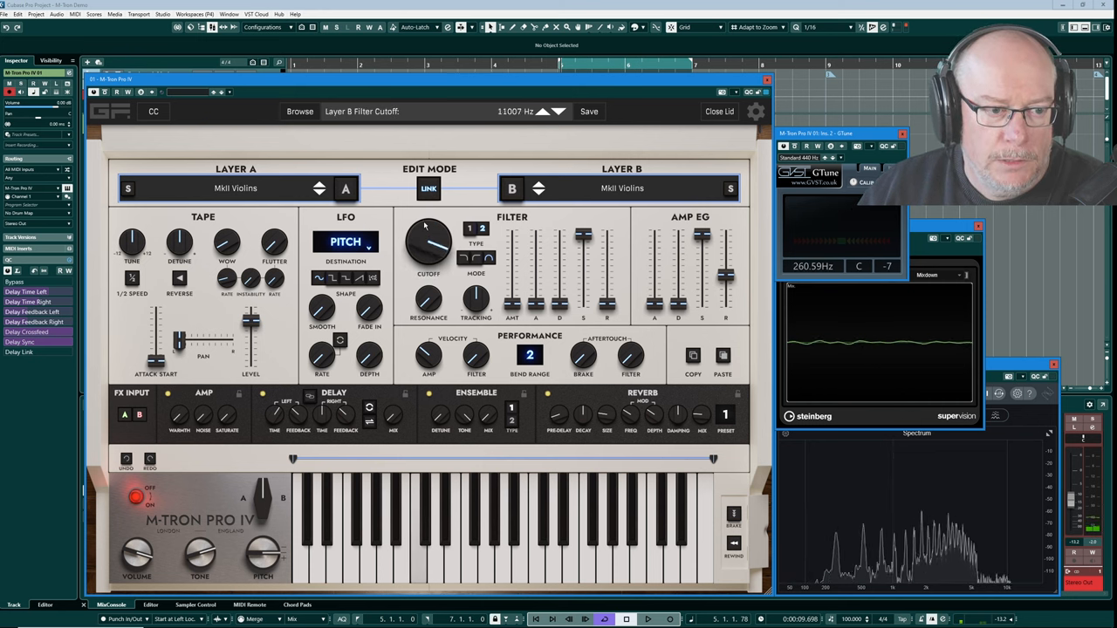
{"action": "left_click_drag", "start_coordinate": [427, 243], "coordinate": [415, 259]}
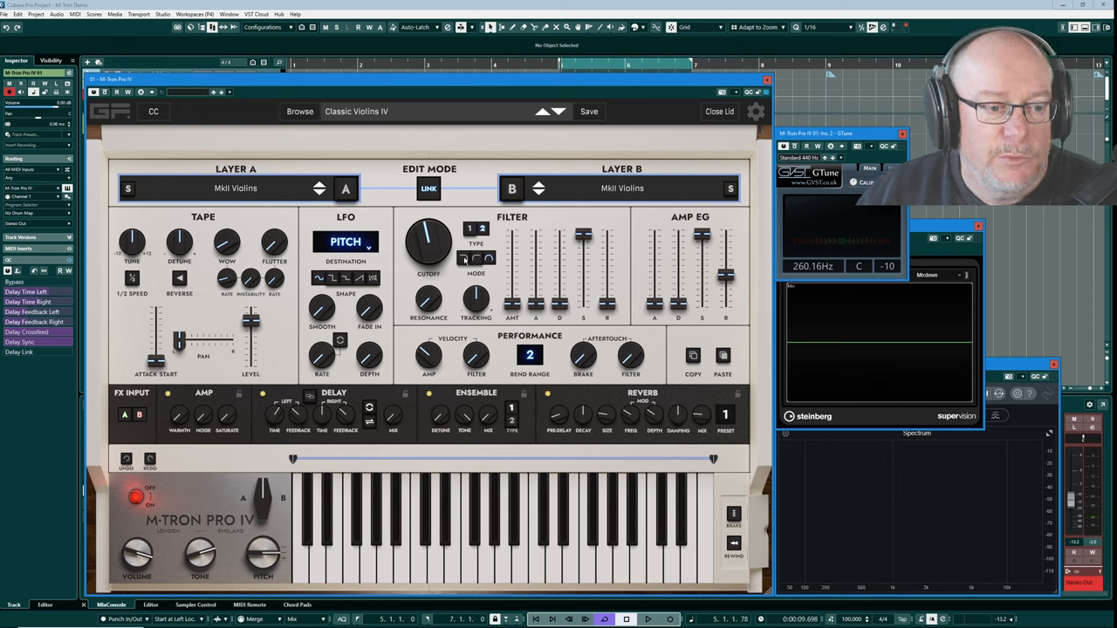
Select layer A and sweep its filter cutoff down around 468–617 Hz and back up.
{"action": "left_click", "coordinate": [475, 256]}
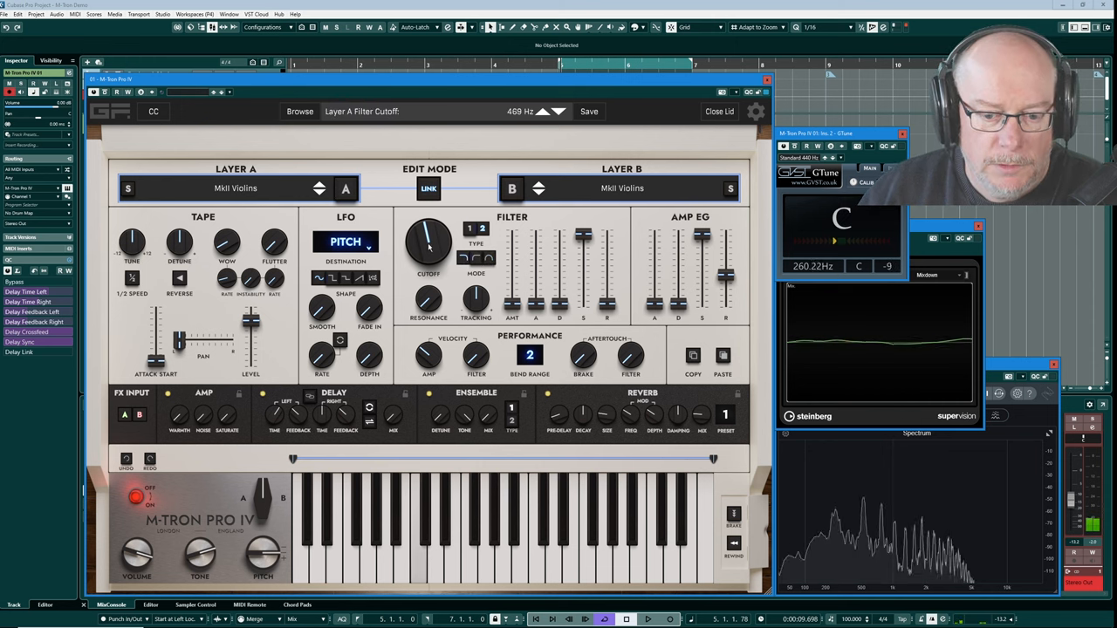
{"action": "left_click_drag", "start_coordinate": [427, 242], "coordinate": [428, 227]}
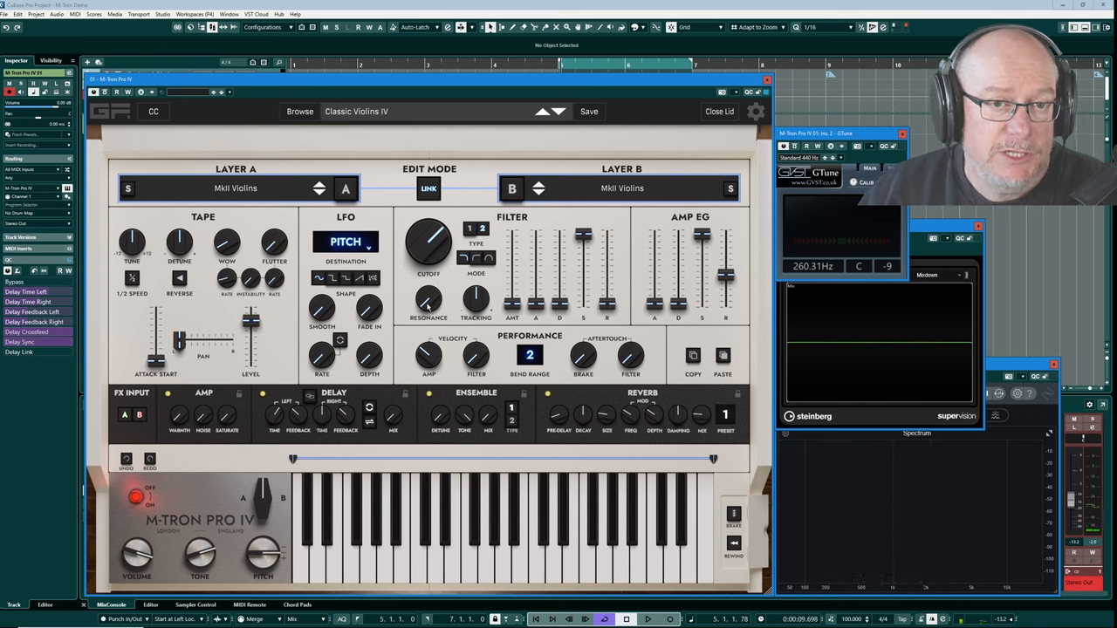
{"action": "left_click_drag", "start_coordinate": [428, 242], "coordinate": [427, 236]}
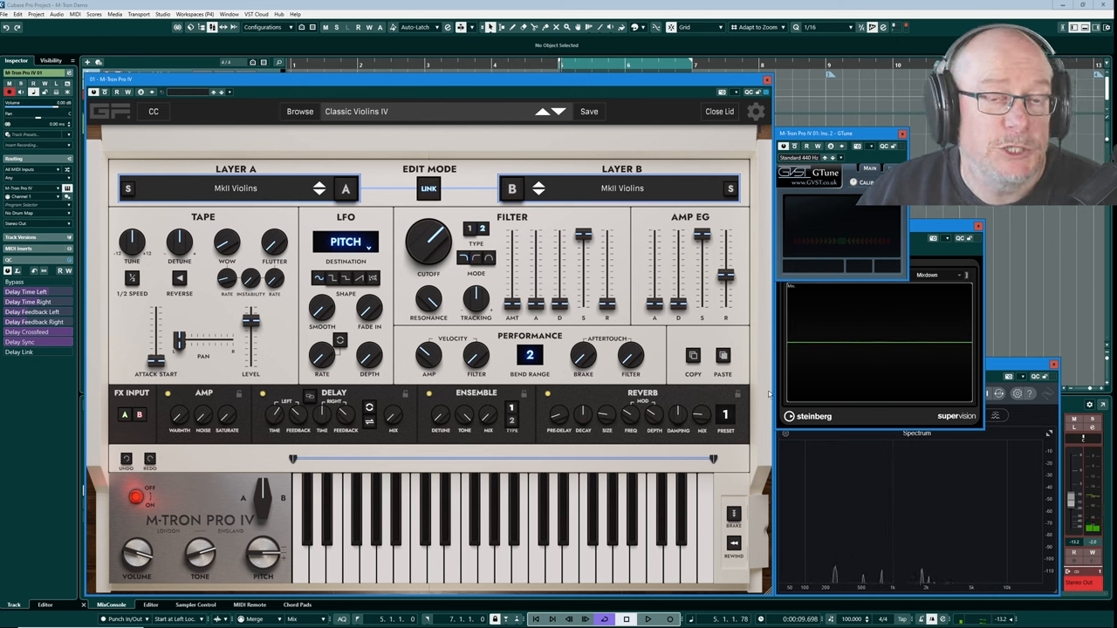
{"action": "mouse_move", "coordinate": [514, 283]}
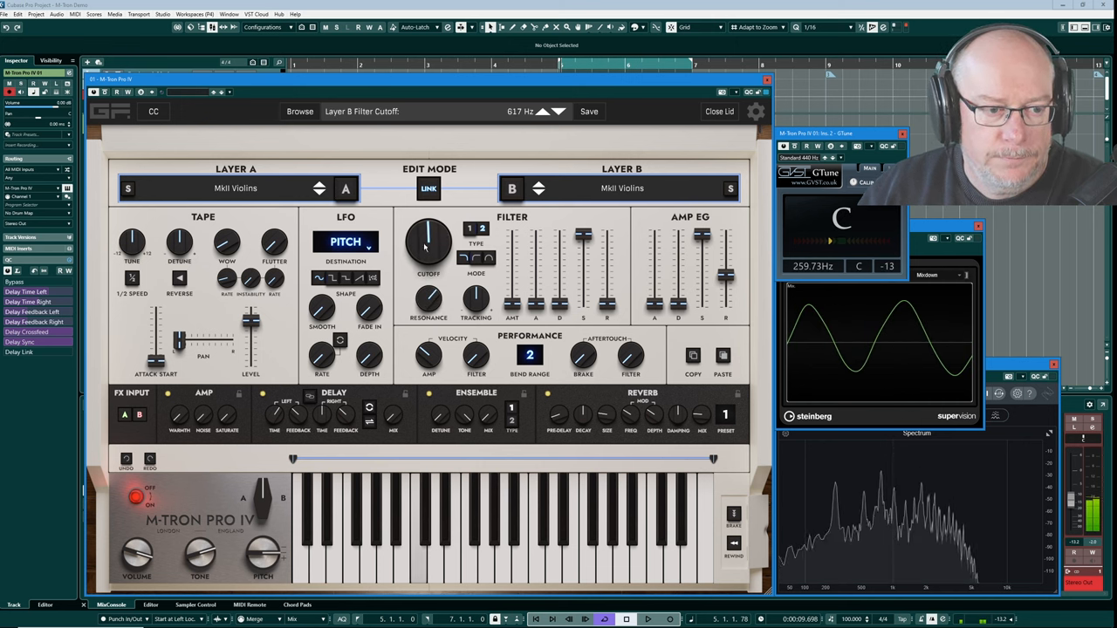
{"action": "left_click_drag", "start_coordinate": [428, 253], "coordinate": [436, 218]}
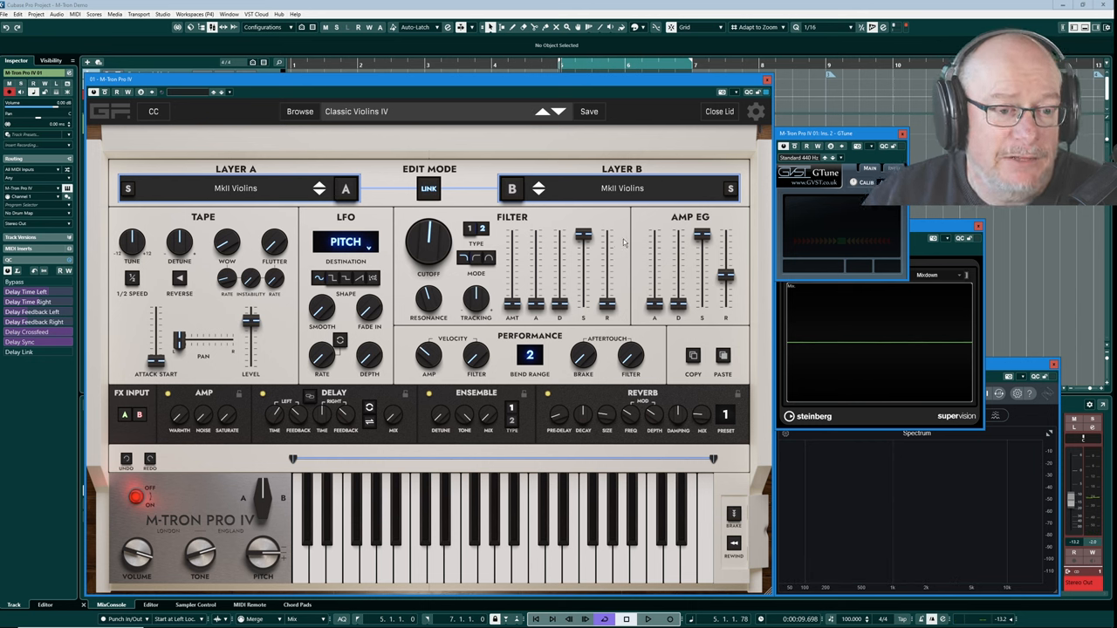
{"action": "mouse_move", "coordinate": [638, 258]}
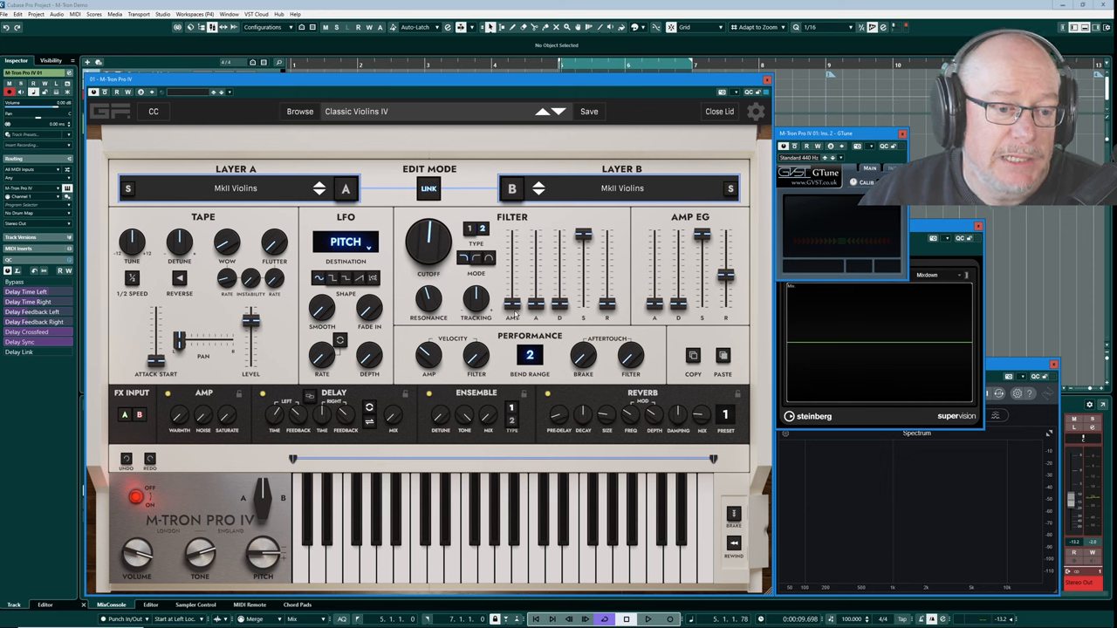
{"action": "mouse_move", "coordinate": [523, 279]}
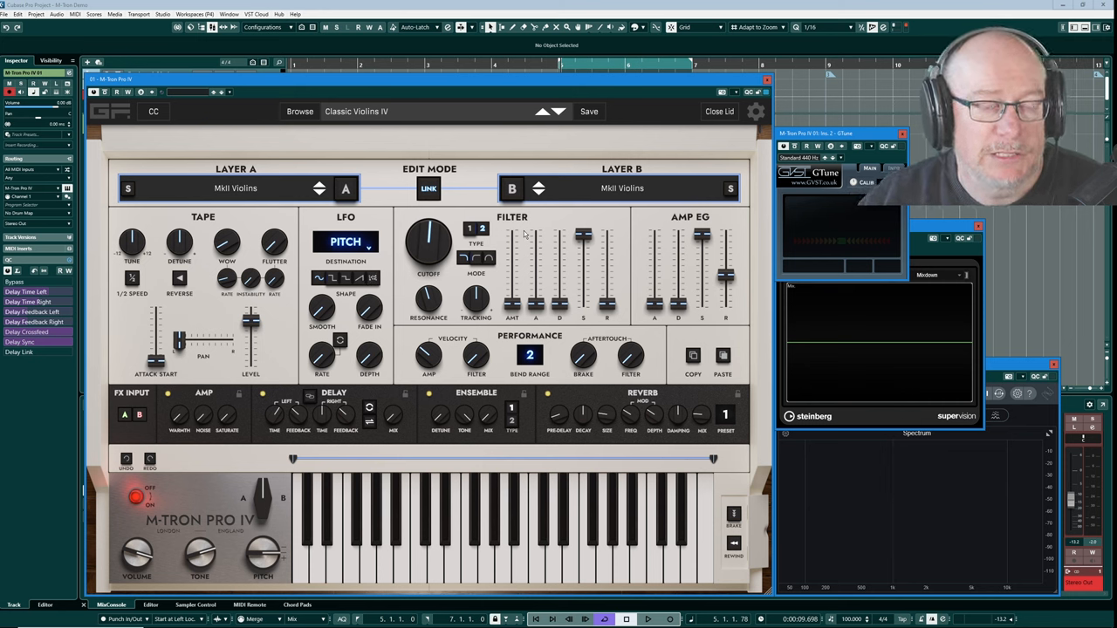
{"action": "mouse_move", "coordinate": [538, 332]}
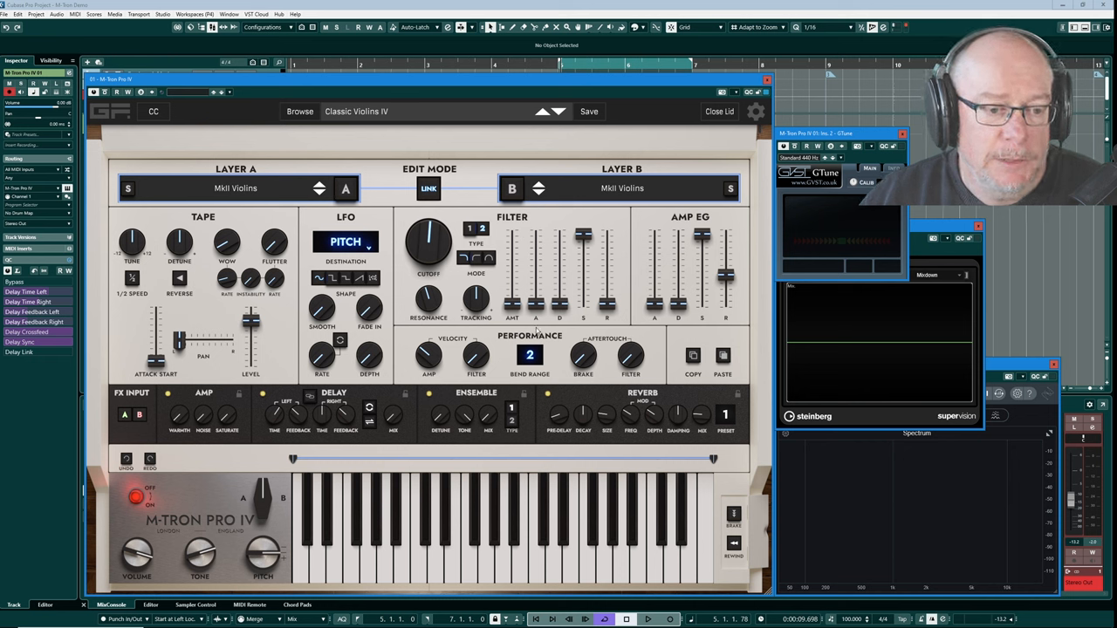
Raise the first filter envelope slider from zero so the cutoff moves per note.
{"action": "left_click_drag", "start_coordinate": [514, 279], "coordinate": [513, 262]}
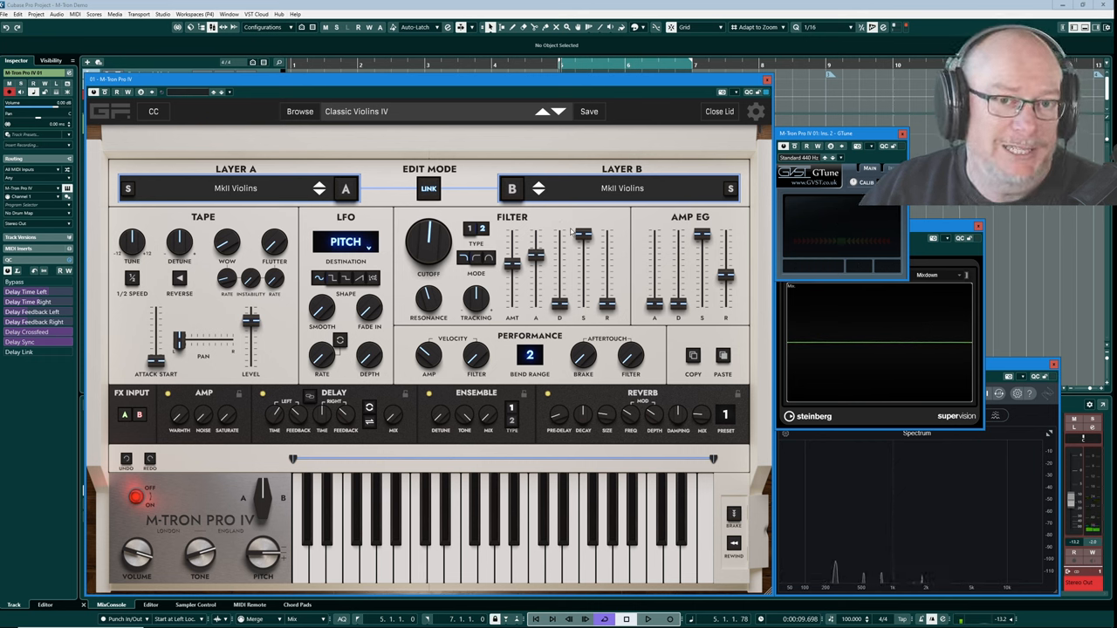
{"action": "mouse_move", "coordinate": [578, 273]}
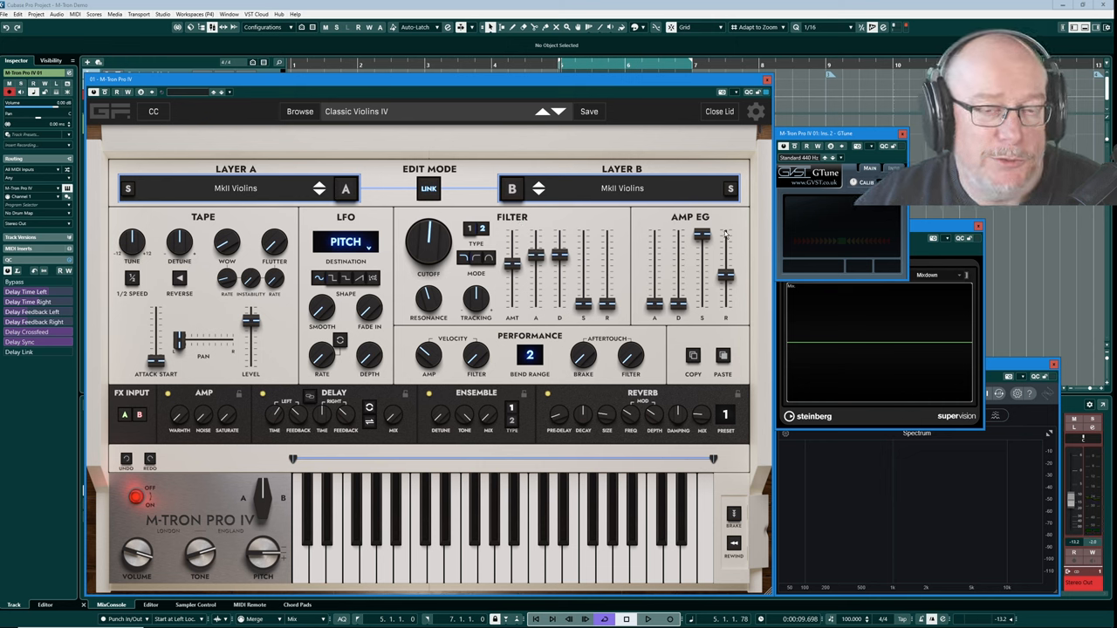
{"action": "mouse_move", "coordinate": [688, 206]}
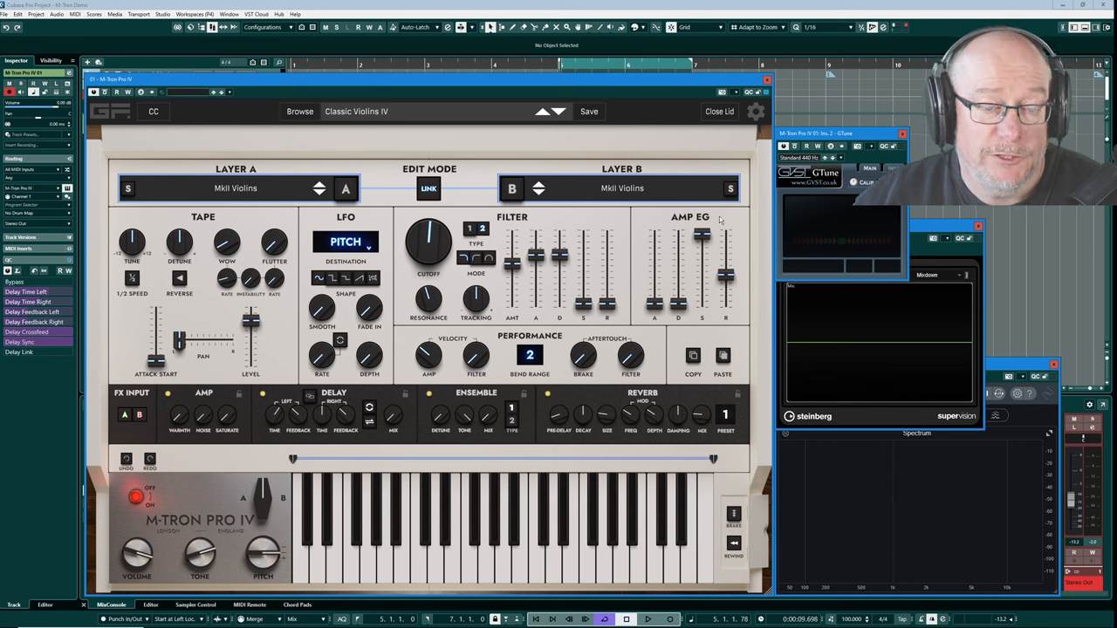
{"action": "mouse_move", "coordinate": [660, 314]}
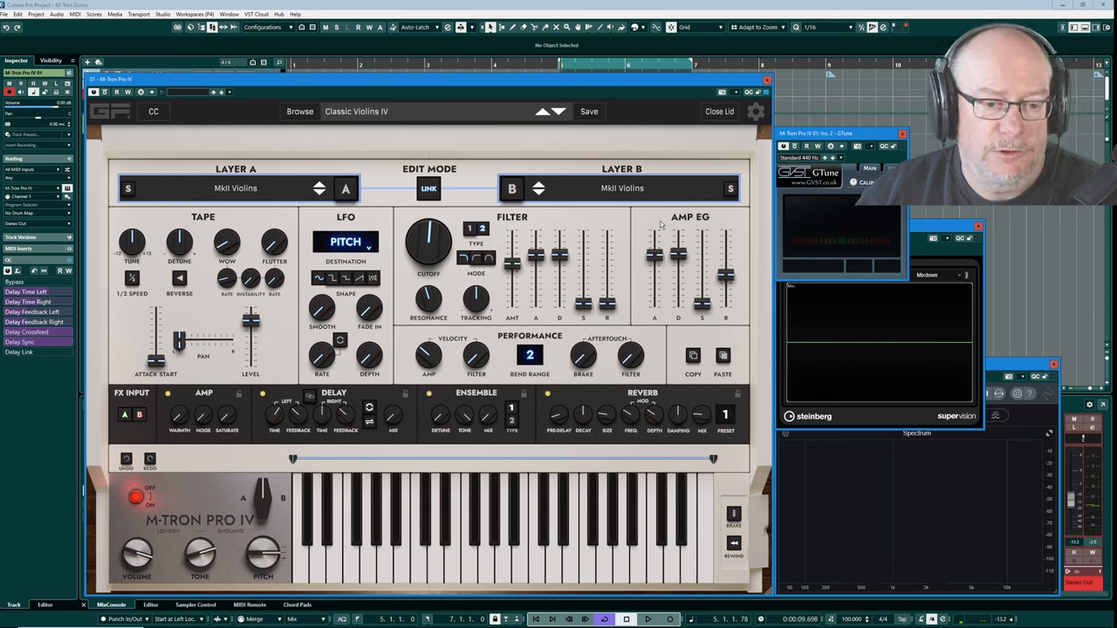
{"action": "mouse_move", "coordinate": [639, 286]}
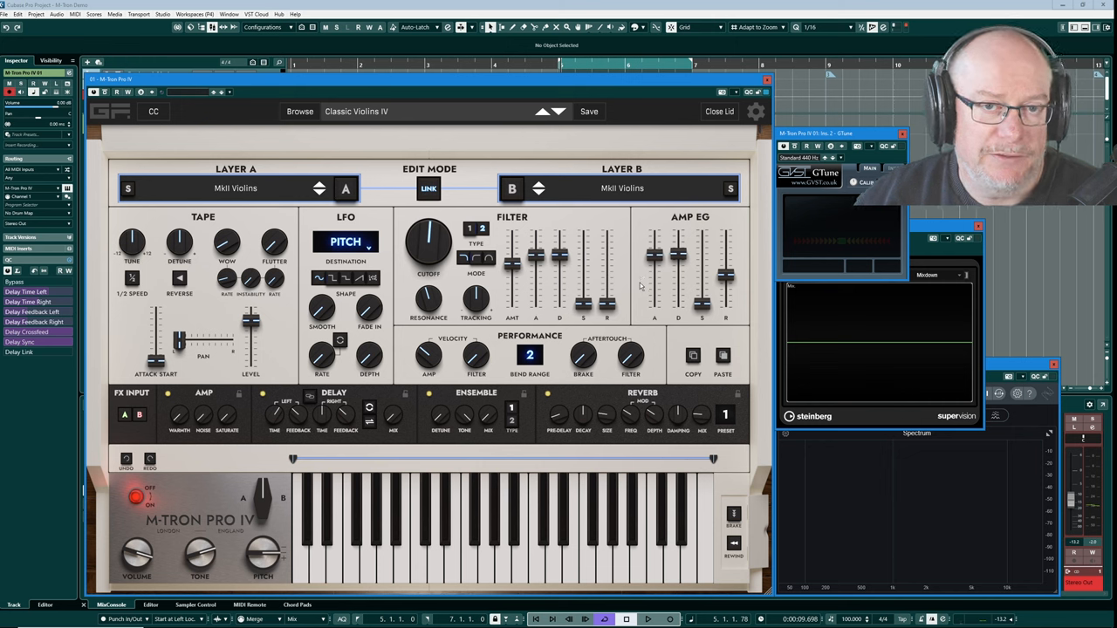
{"action": "mouse_move", "coordinate": [548, 279]}
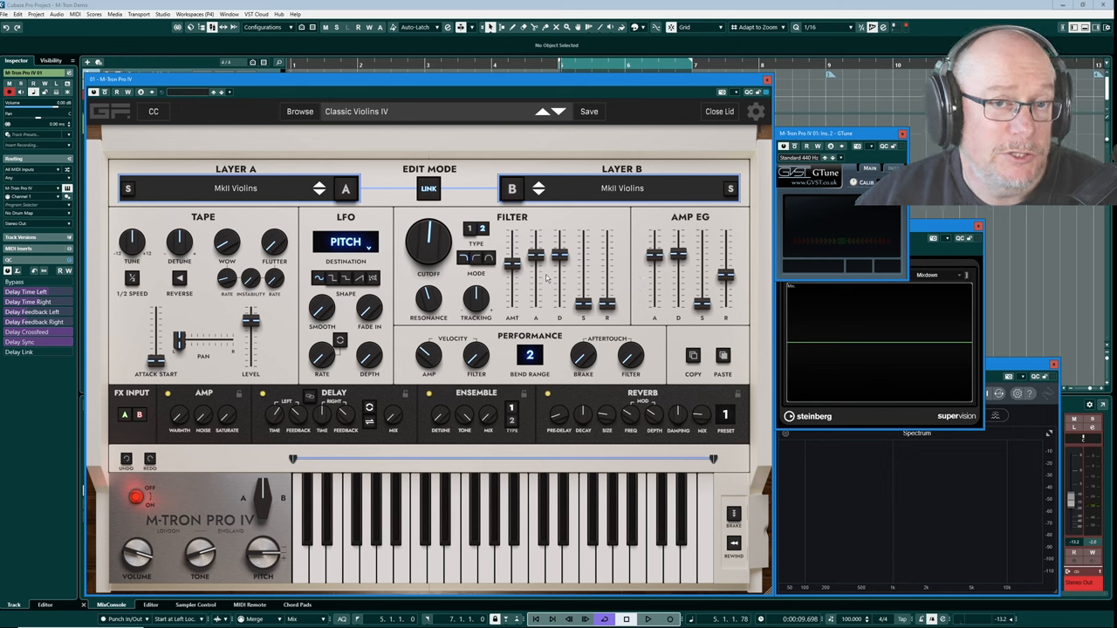
{"action": "mouse_move", "coordinate": [323, 217]}
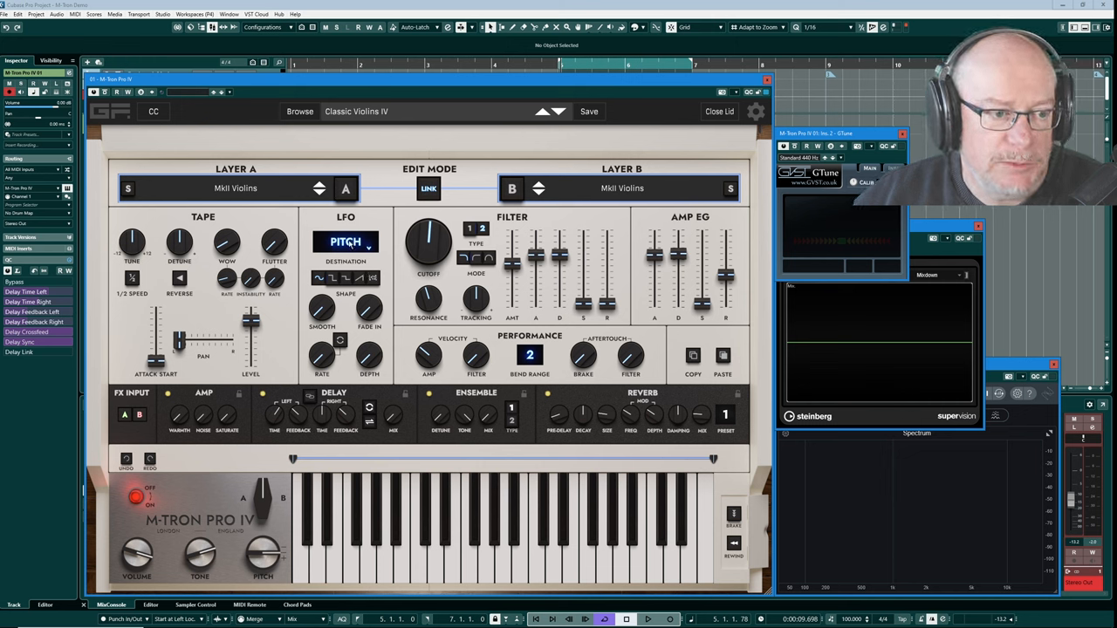
Route layer B's LFO to Pan, audition it, then set the destination back to Pitch.
{"action": "left_click", "coordinate": [346, 240]}
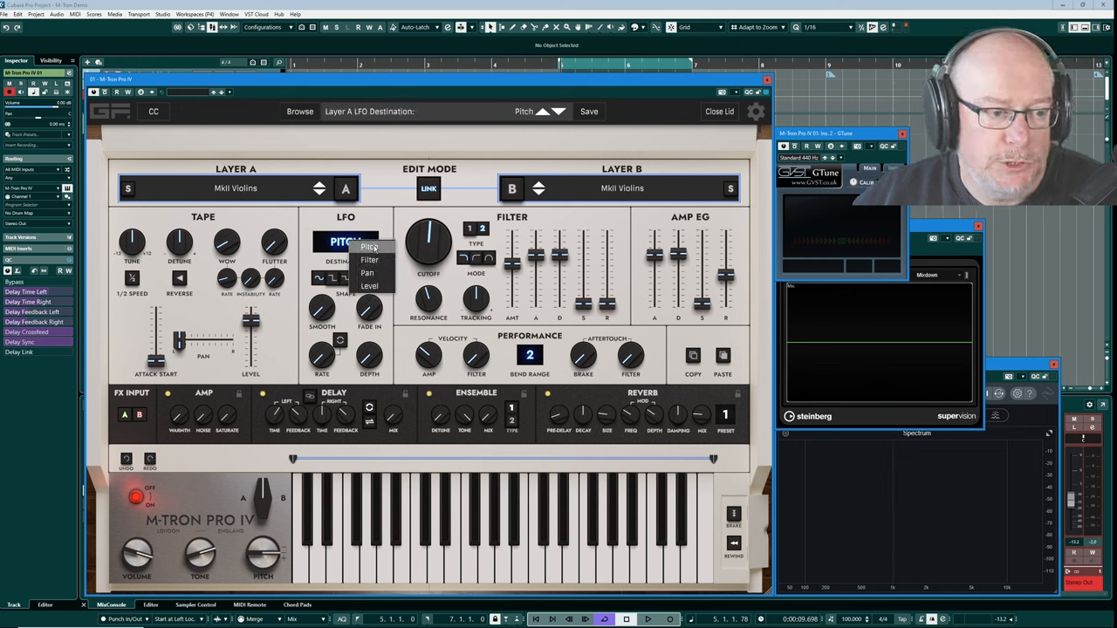
{"action": "left_click", "coordinate": [367, 248]}
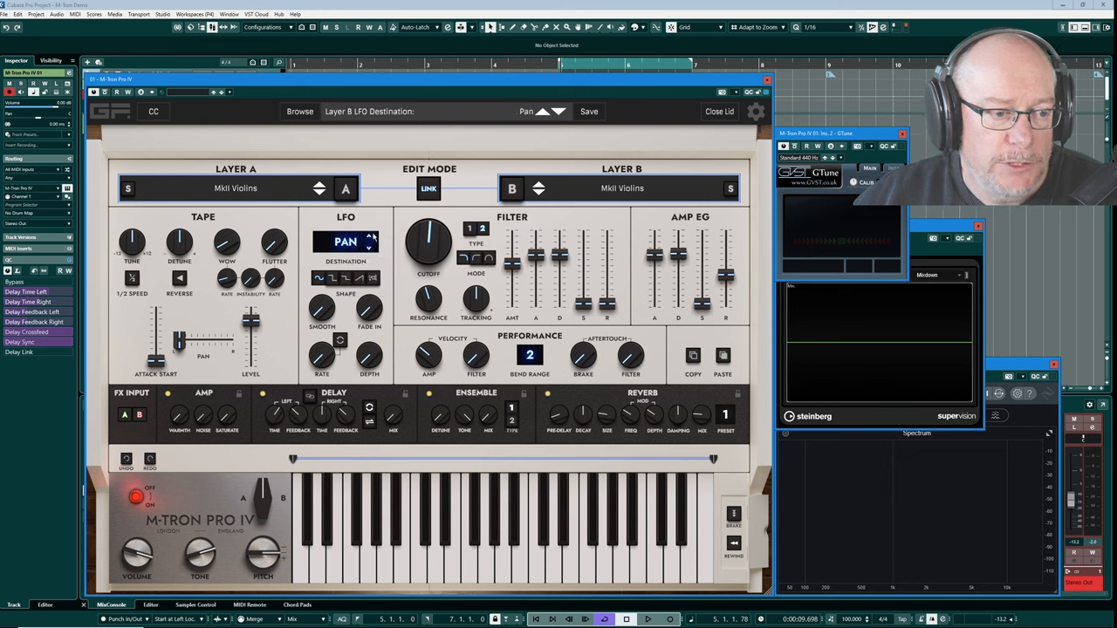
{"action": "left_click", "coordinate": [345, 241]}
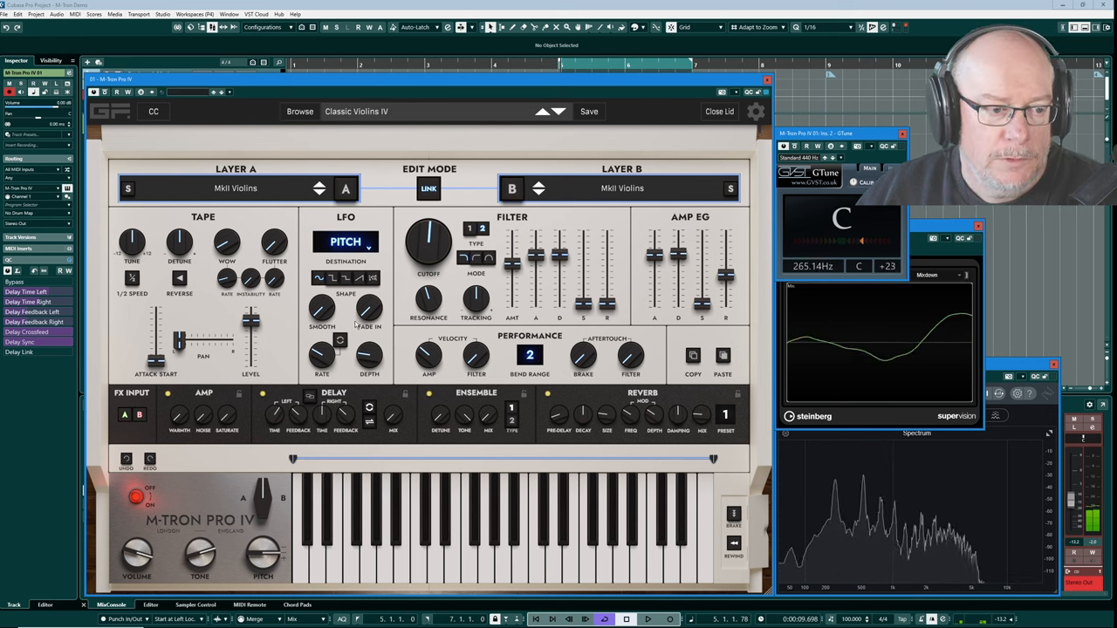
{"action": "left_click_drag", "start_coordinate": [321, 310], "coordinate": [321, 304]}
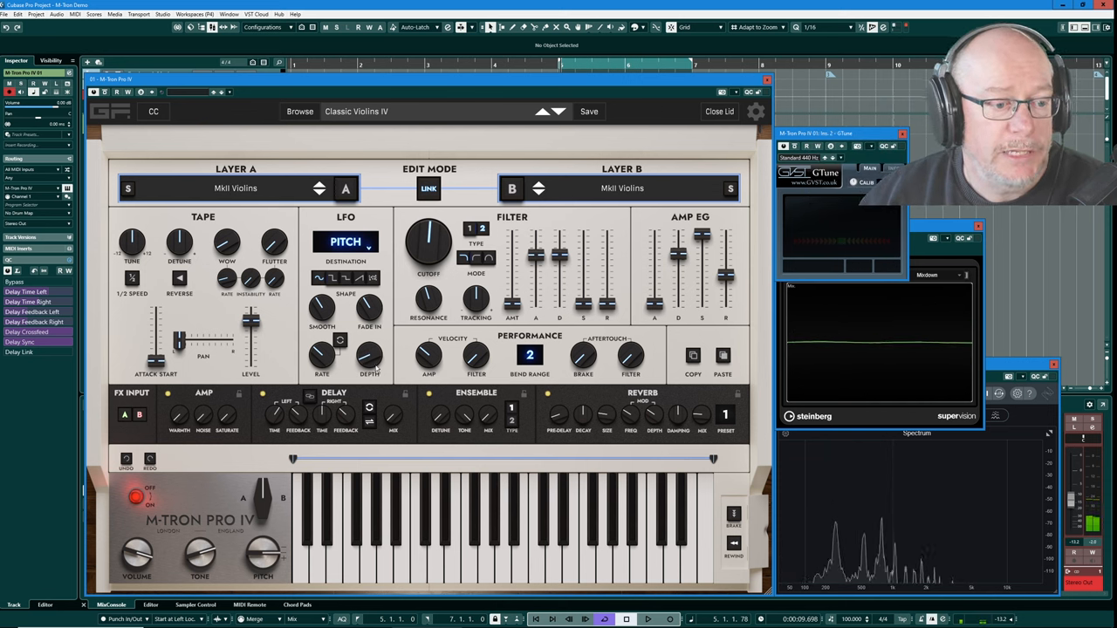
Set layer B's LFO destination to Filter instead of Pitch.
{"action": "left_click_drag", "start_coordinate": [370, 358], "coordinate": [370, 366]}
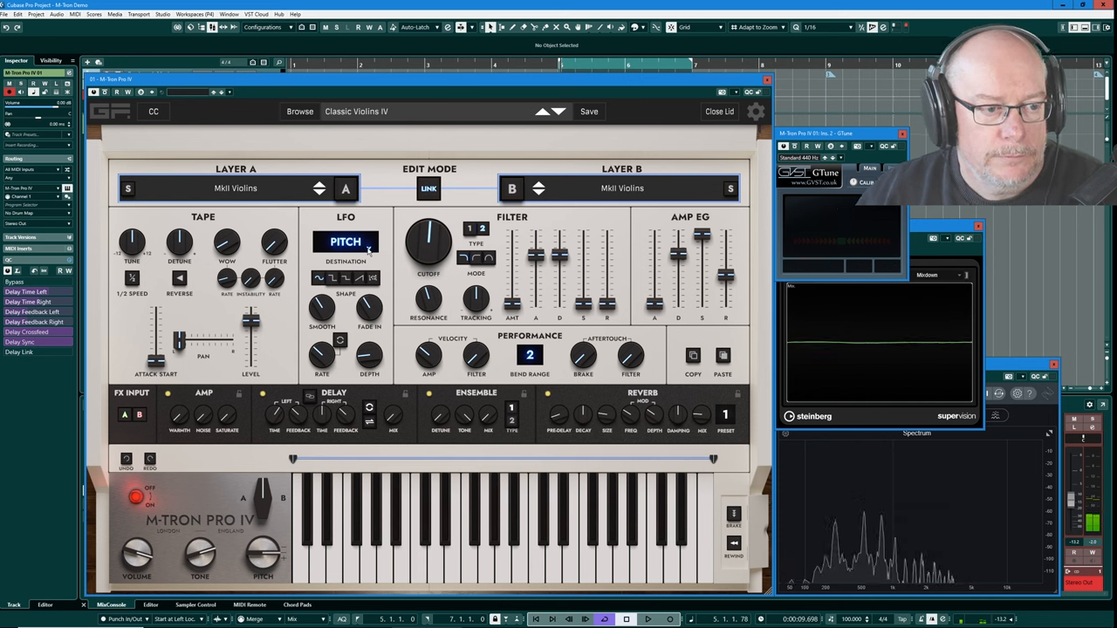
{"action": "left_click", "coordinate": [345, 240]}
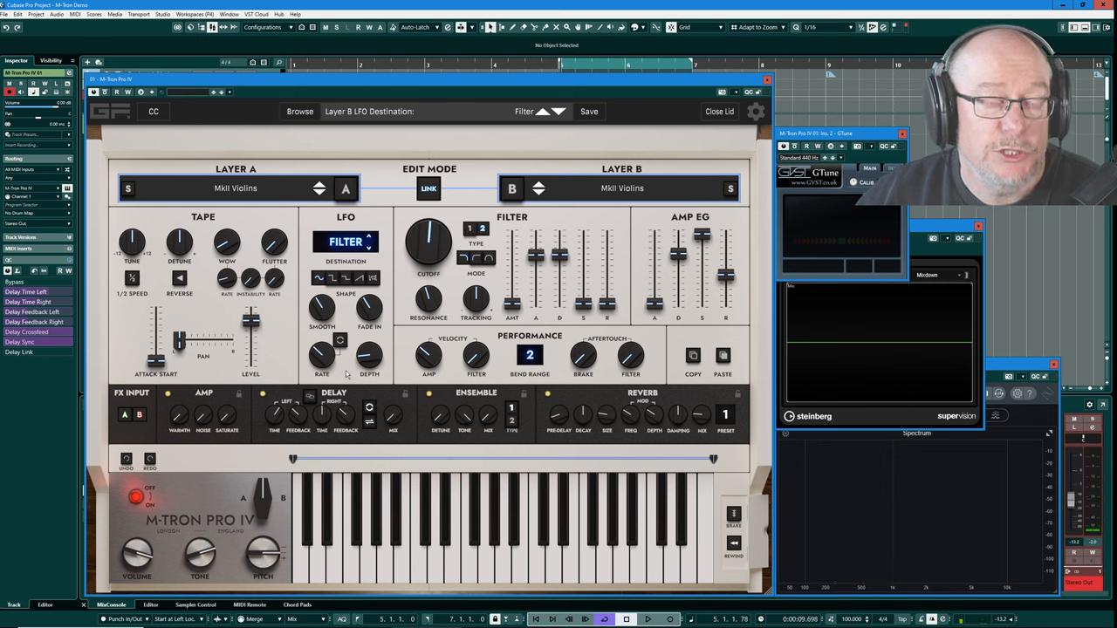
{"action": "left_click_drag", "start_coordinate": [368, 356], "coordinate": [370, 349]}
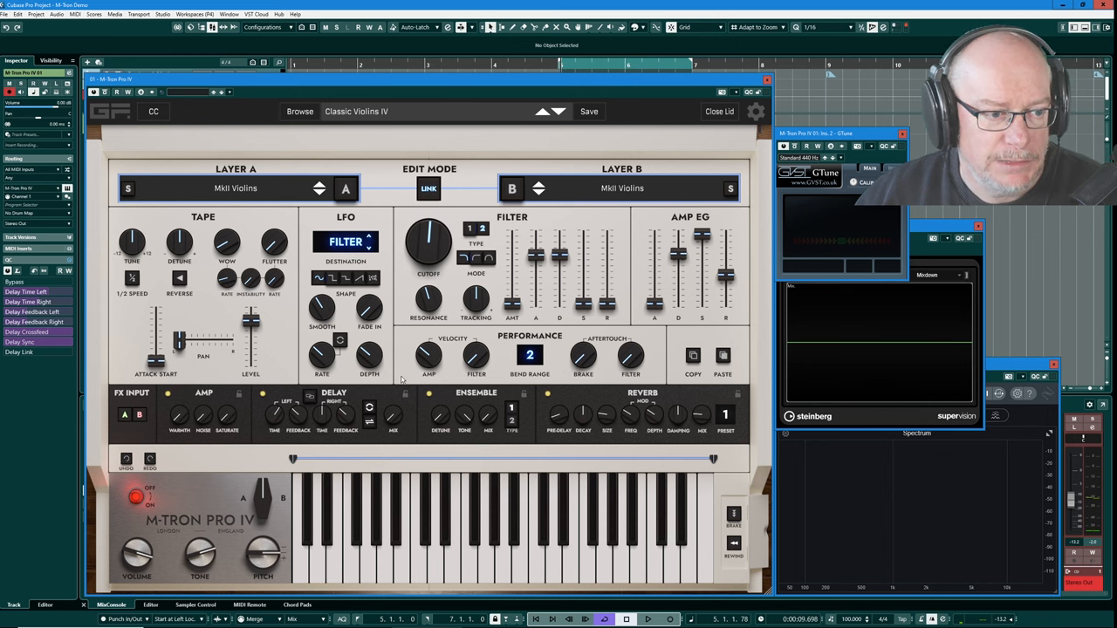
Reselect Classic Violins IV in the patch browser and return to the editor.
{"action": "left_click", "coordinate": [300, 112]}
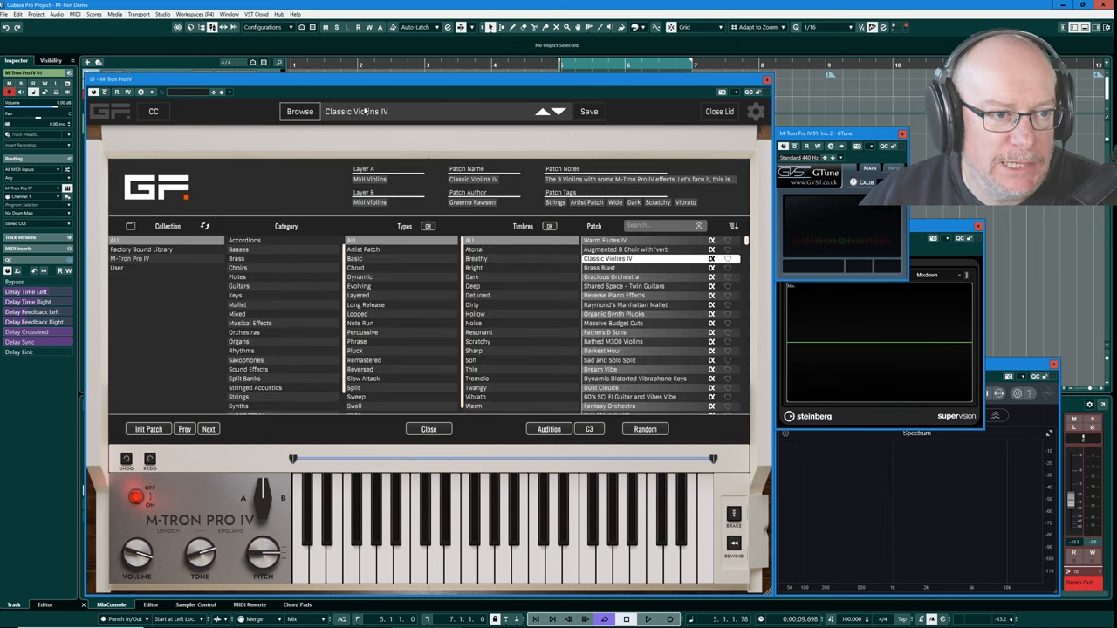
{"action": "mouse_move", "coordinate": [600, 262]}
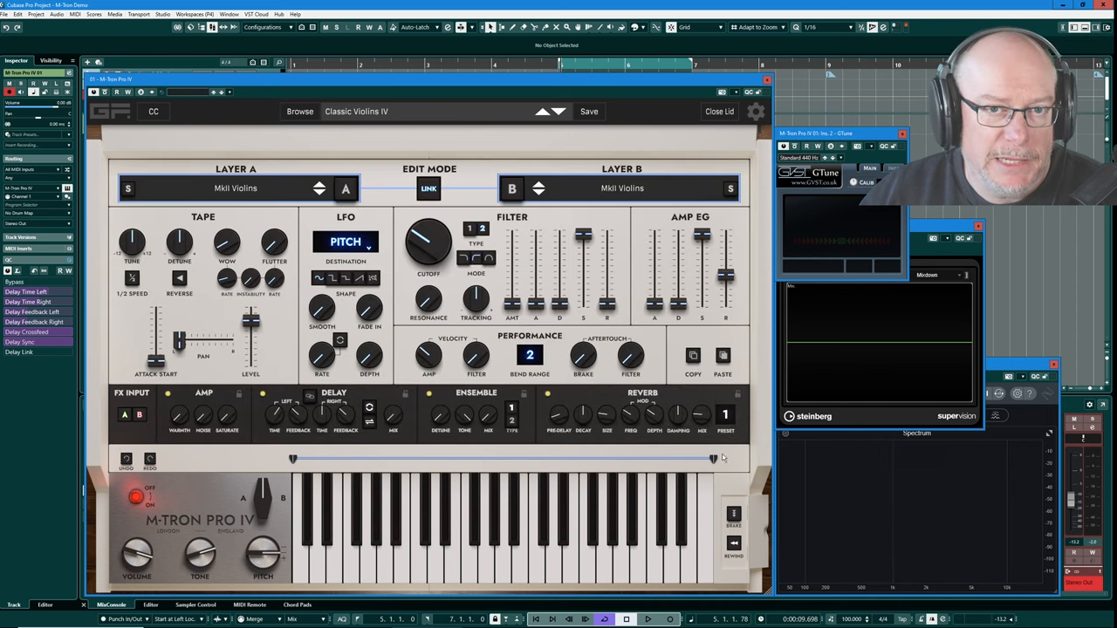
{"action": "mouse_move", "coordinate": [733, 516]}
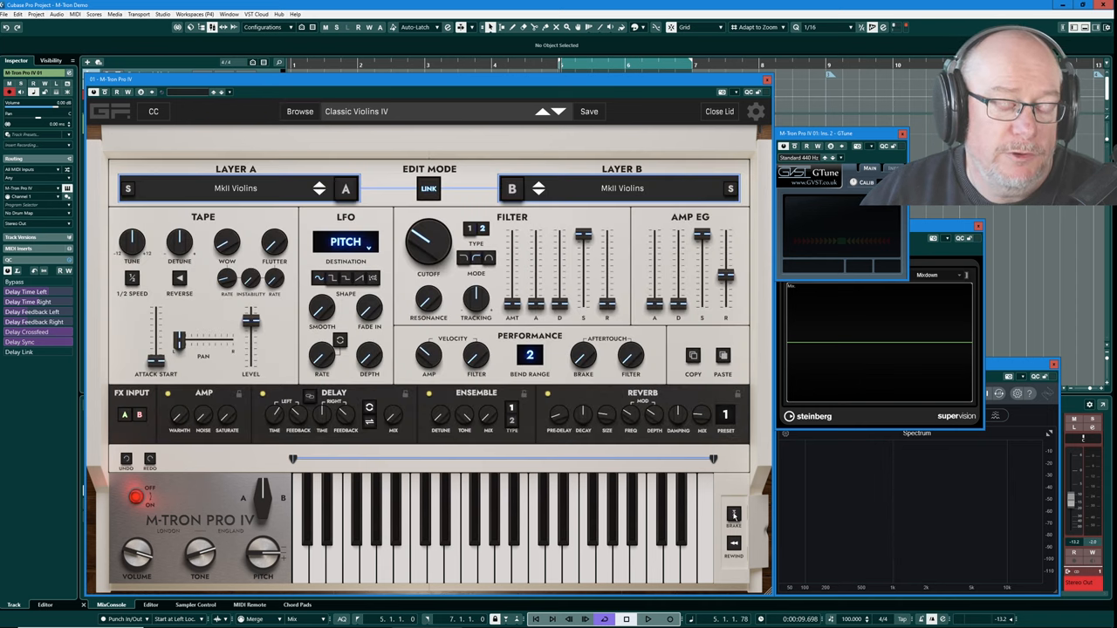
{"action": "left_click", "coordinate": [733, 515]}
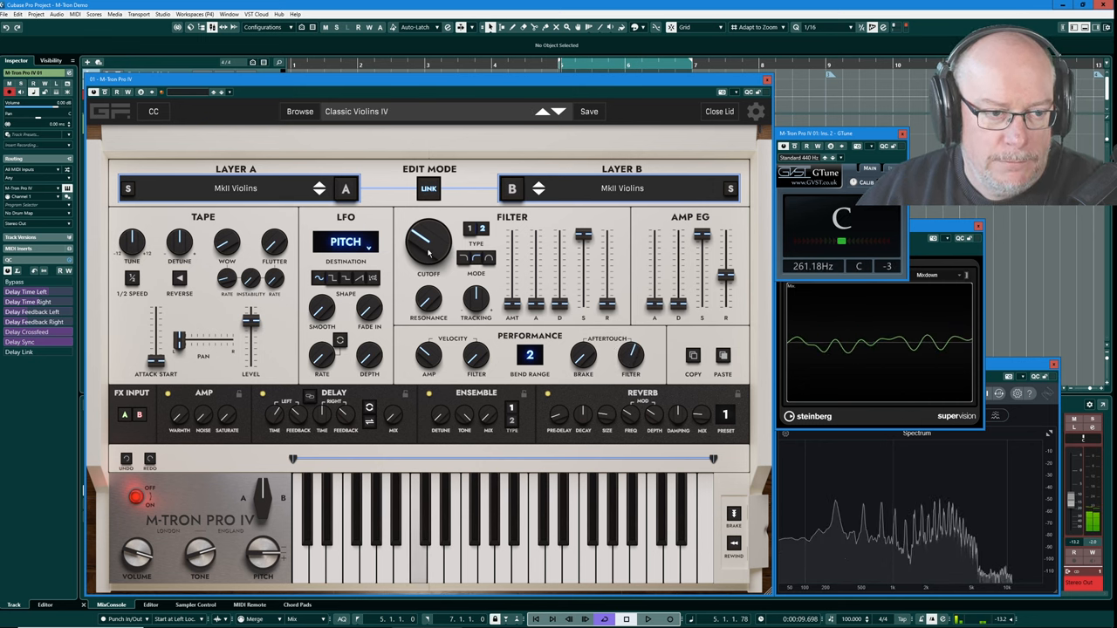
{"action": "left_click_drag", "start_coordinate": [430, 245], "coordinate": [432, 235]}
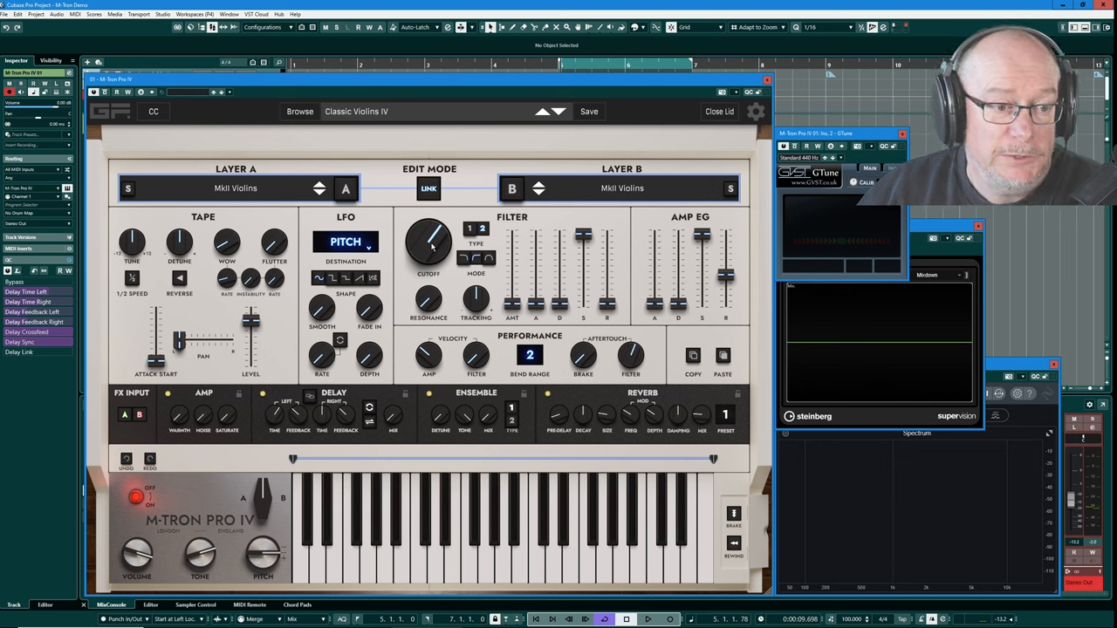
Sweep the master tone to about 0.21 and the master pitch down and back near zero while a C note sounds.
{"action": "left_click_drag", "start_coordinate": [428, 244], "coordinate": [428, 227]}
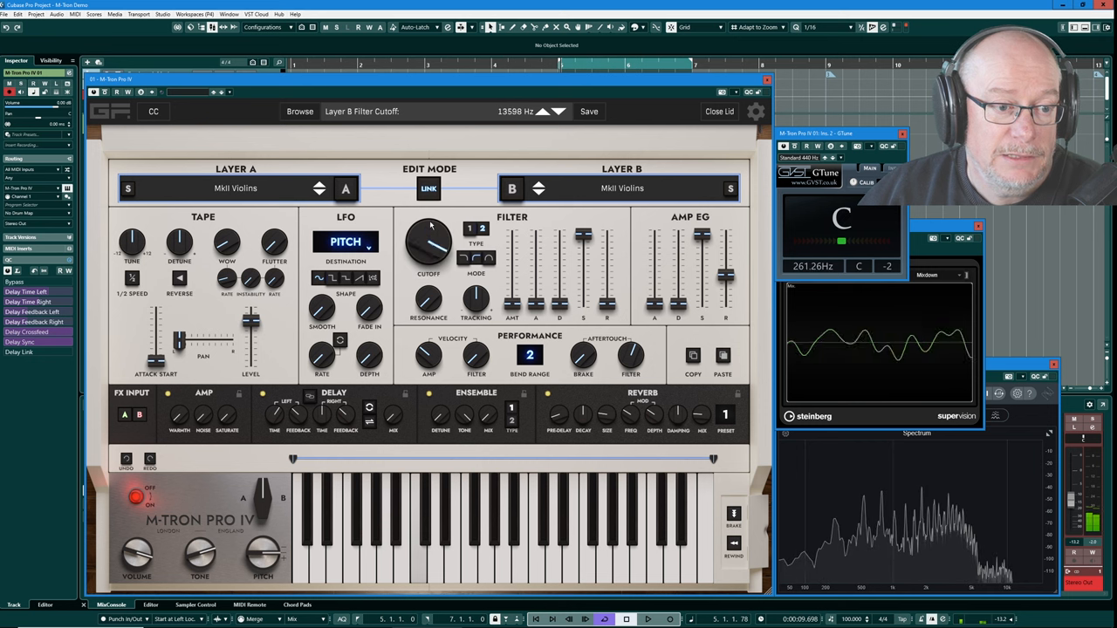
{"action": "left_click_drag", "start_coordinate": [428, 230], "coordinate": [410, 258]}
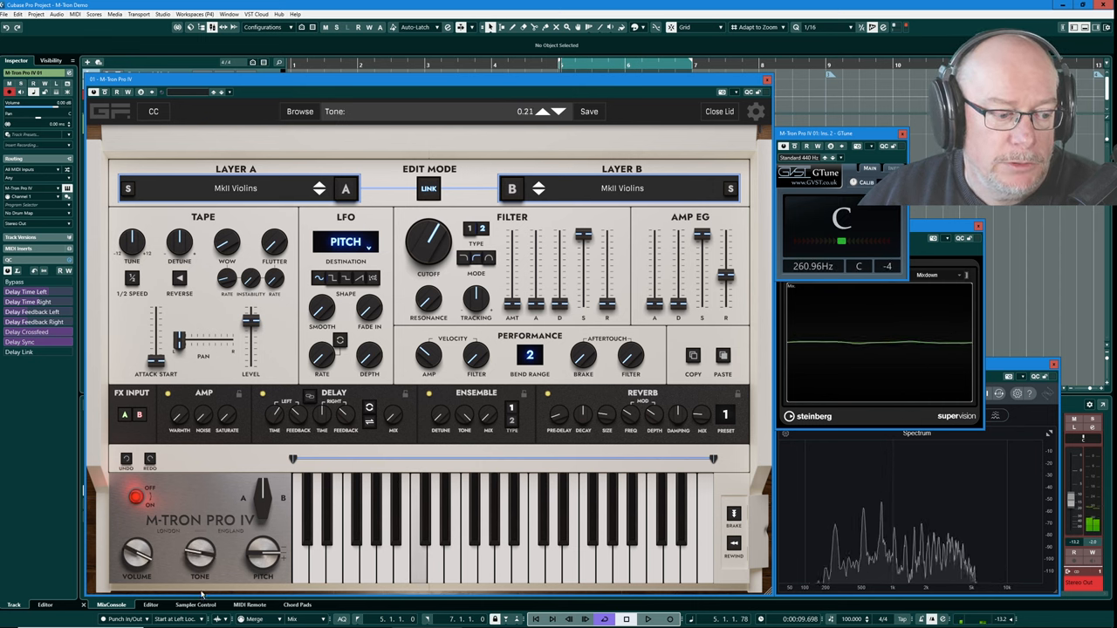
{"action": "left_click_drag", "start_coordinate": [264, 555], "coordinate": [271, 541]}
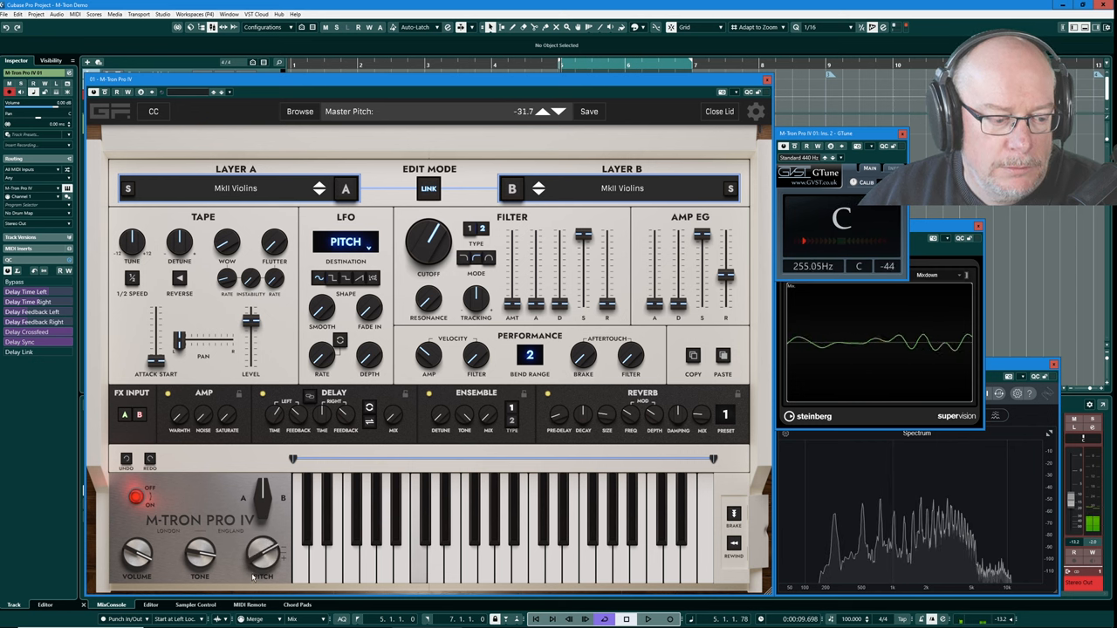
{"action": "left_click_drag", "start_coordinate": [264, 555], "coordinate": [264, 541]}
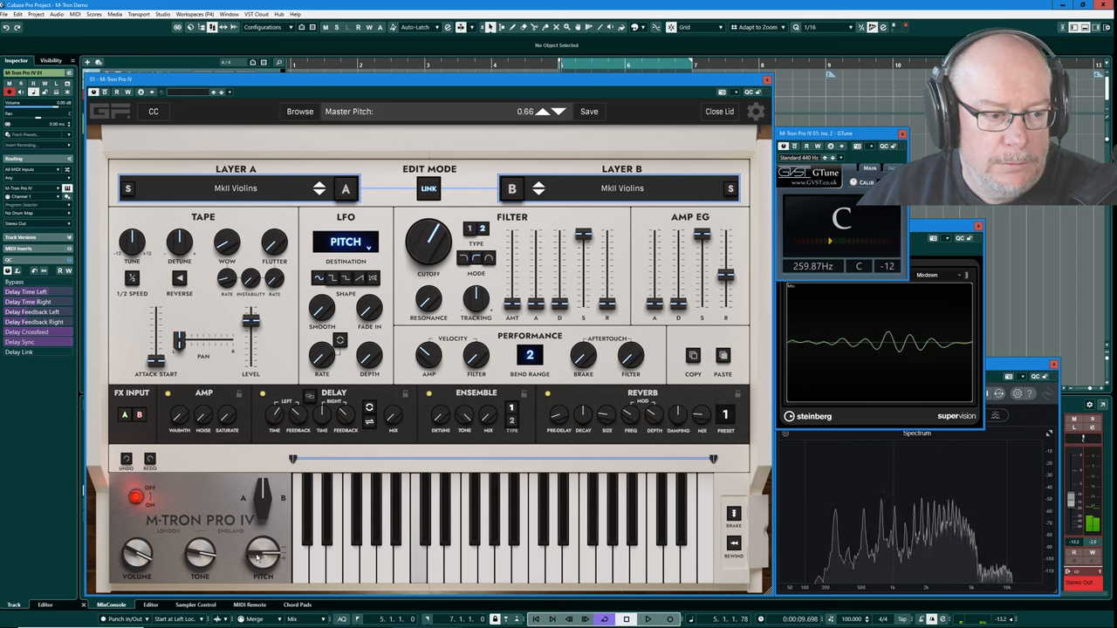